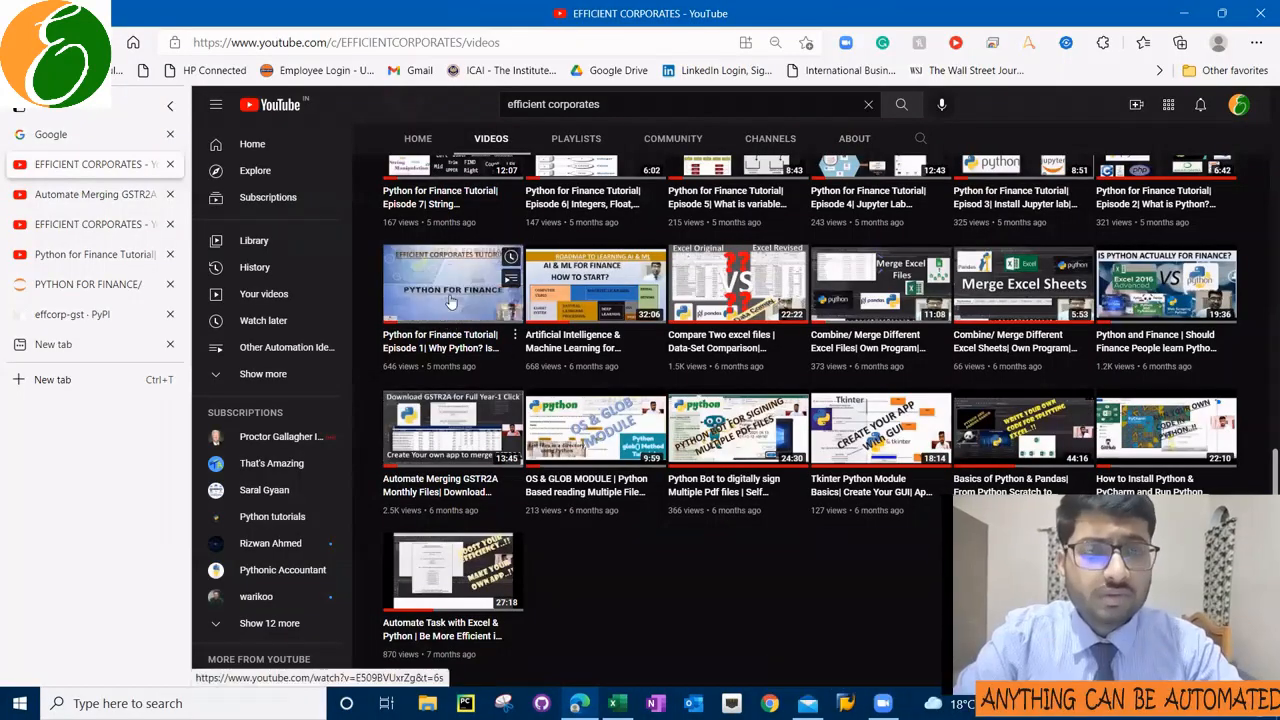
# - Play the 'Automate Merging GSTR2A' video from the channel's Videos tab, then show the channel's playlists
pyautogui.scroll(3)
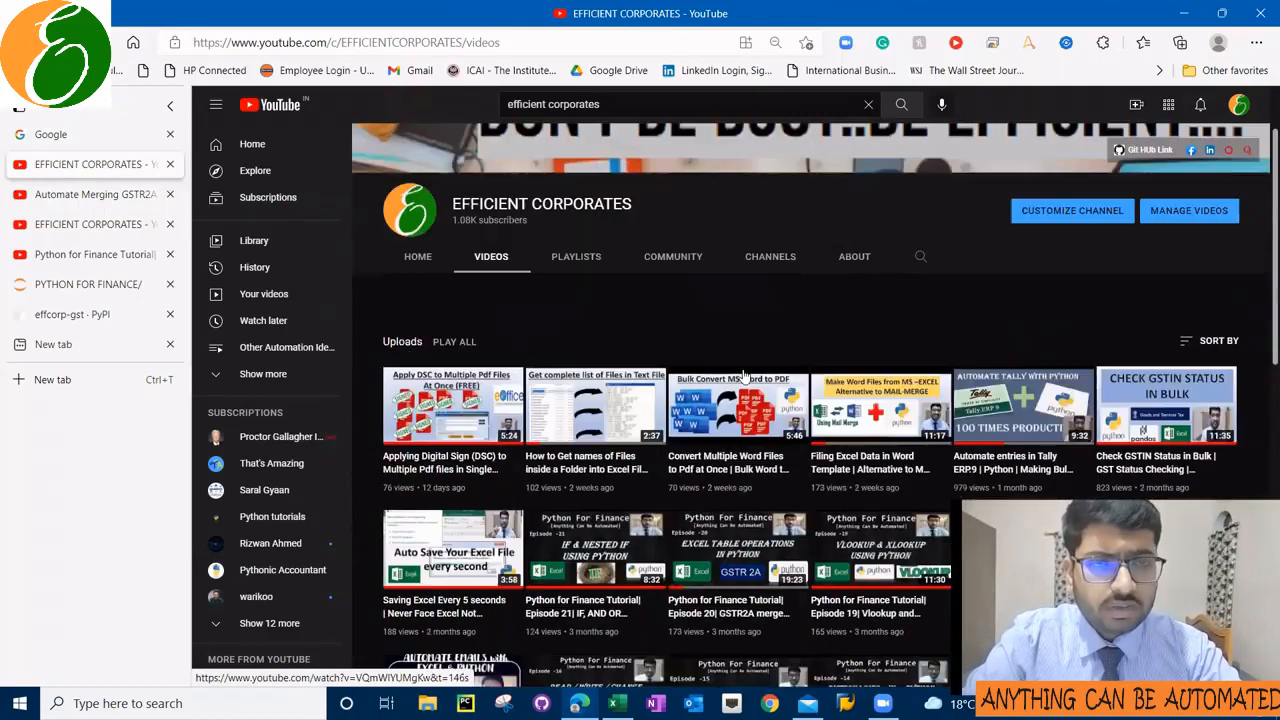
pyautogui.scroll(-3)
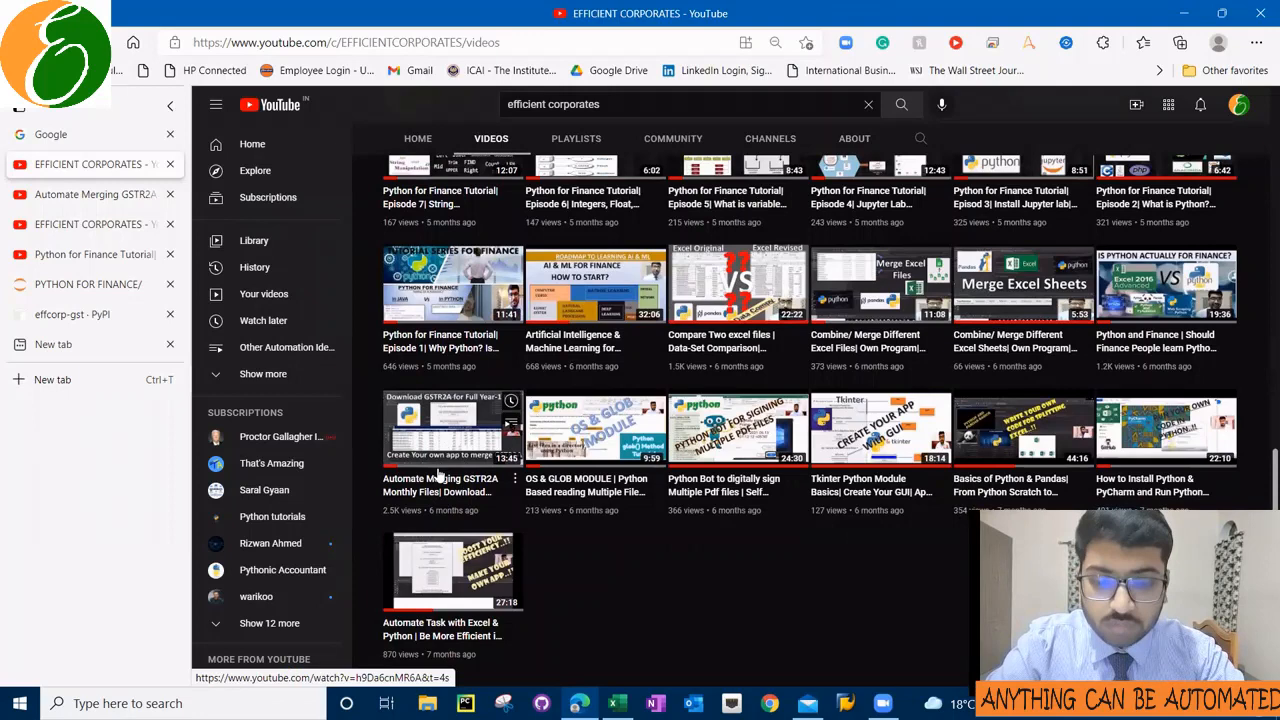
pyautogui.click(452, 430)
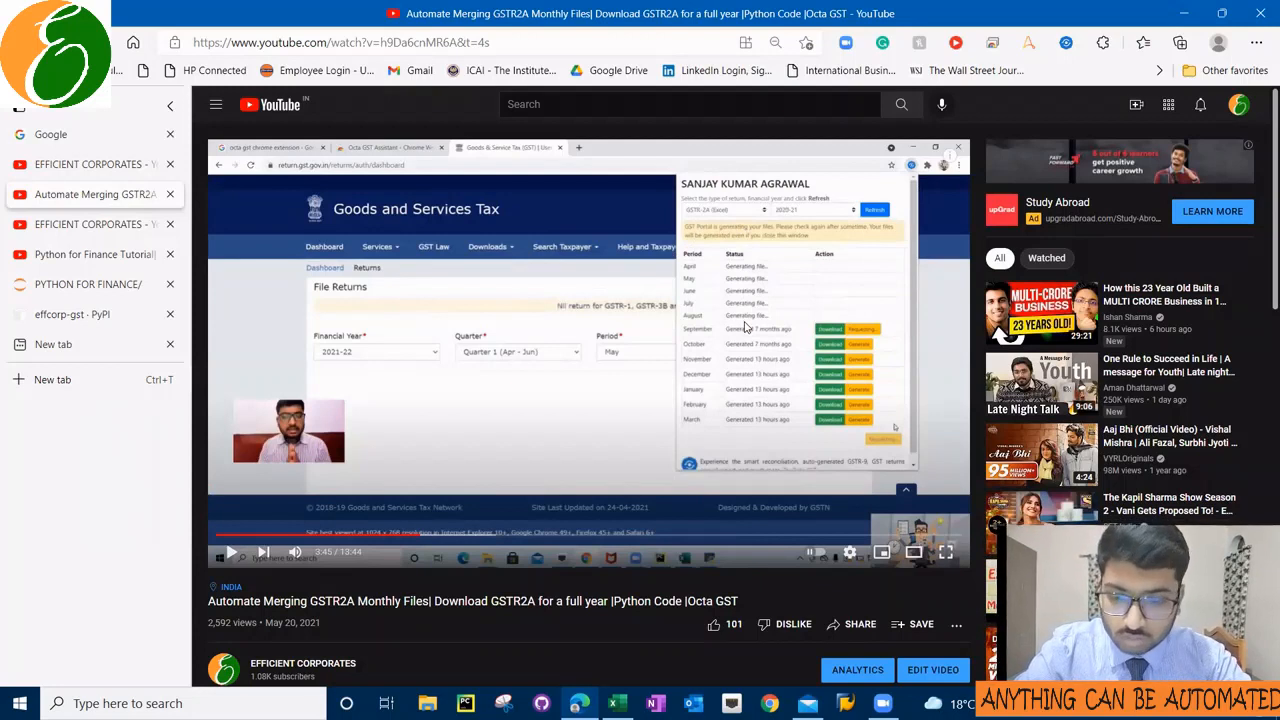
pyautogui.moveTo(612, 388)
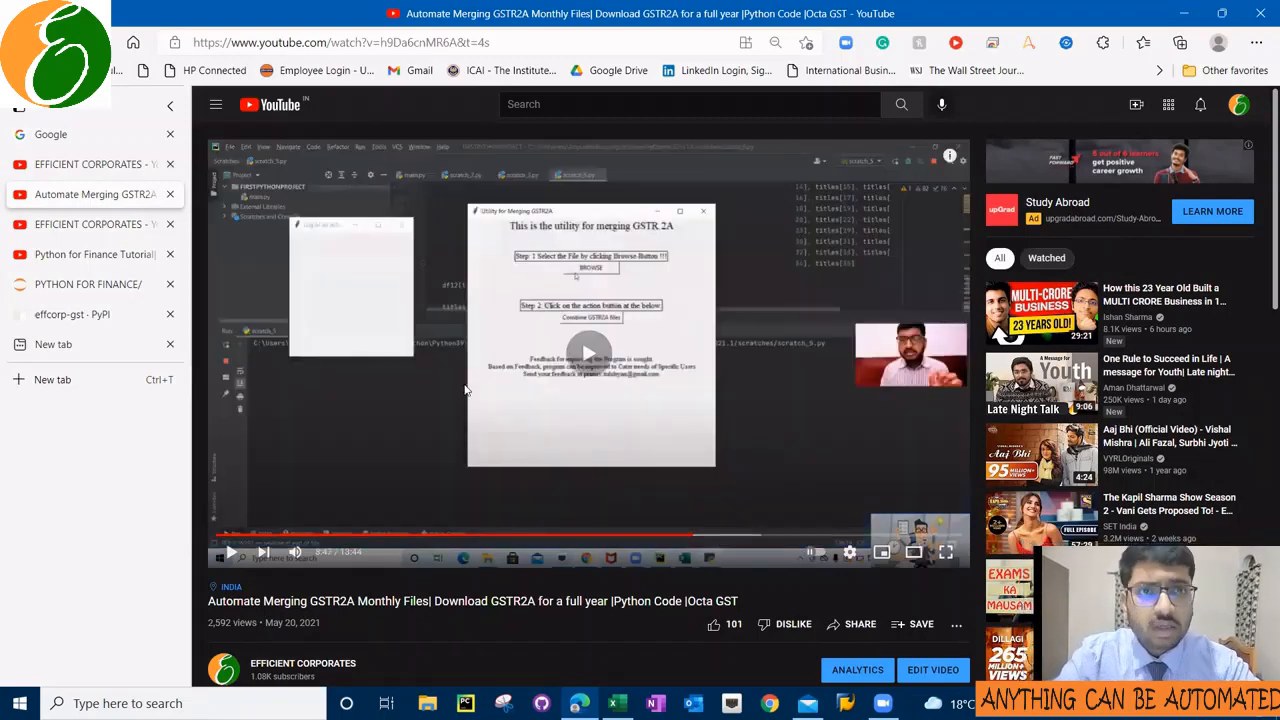
pyautogui.click(590, 350)
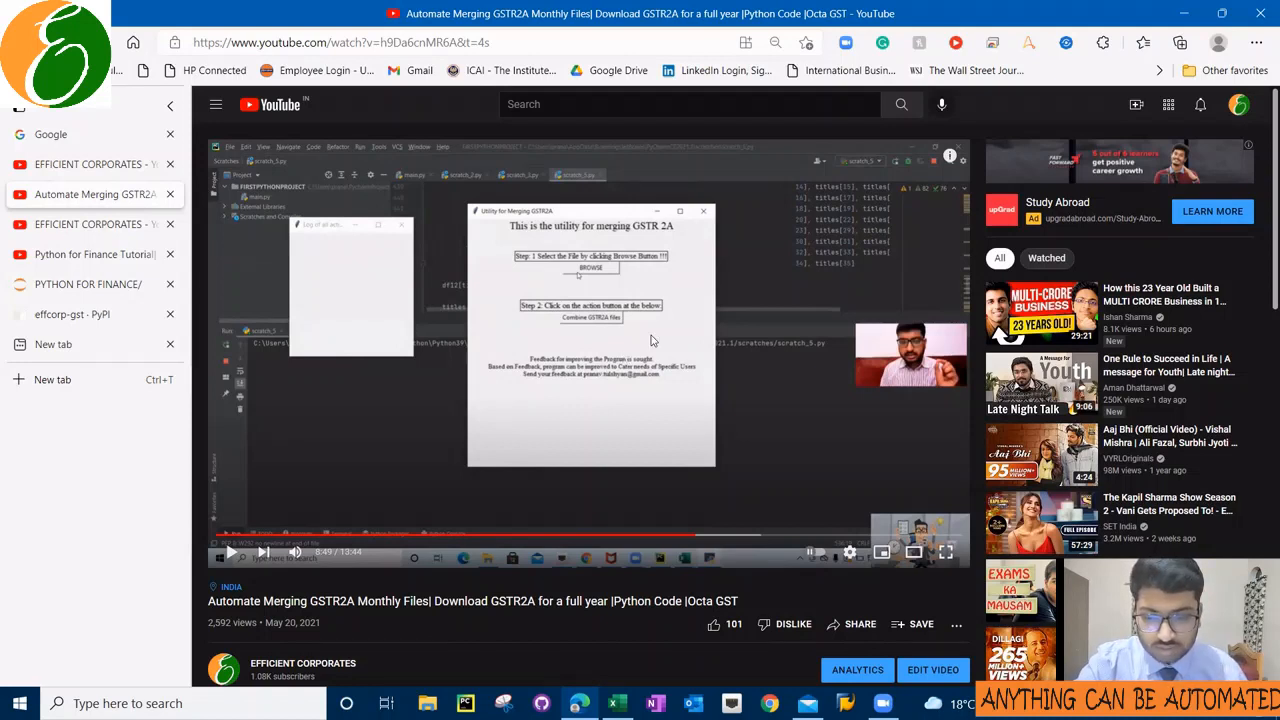
pyautogui.moveTo(176, 246)
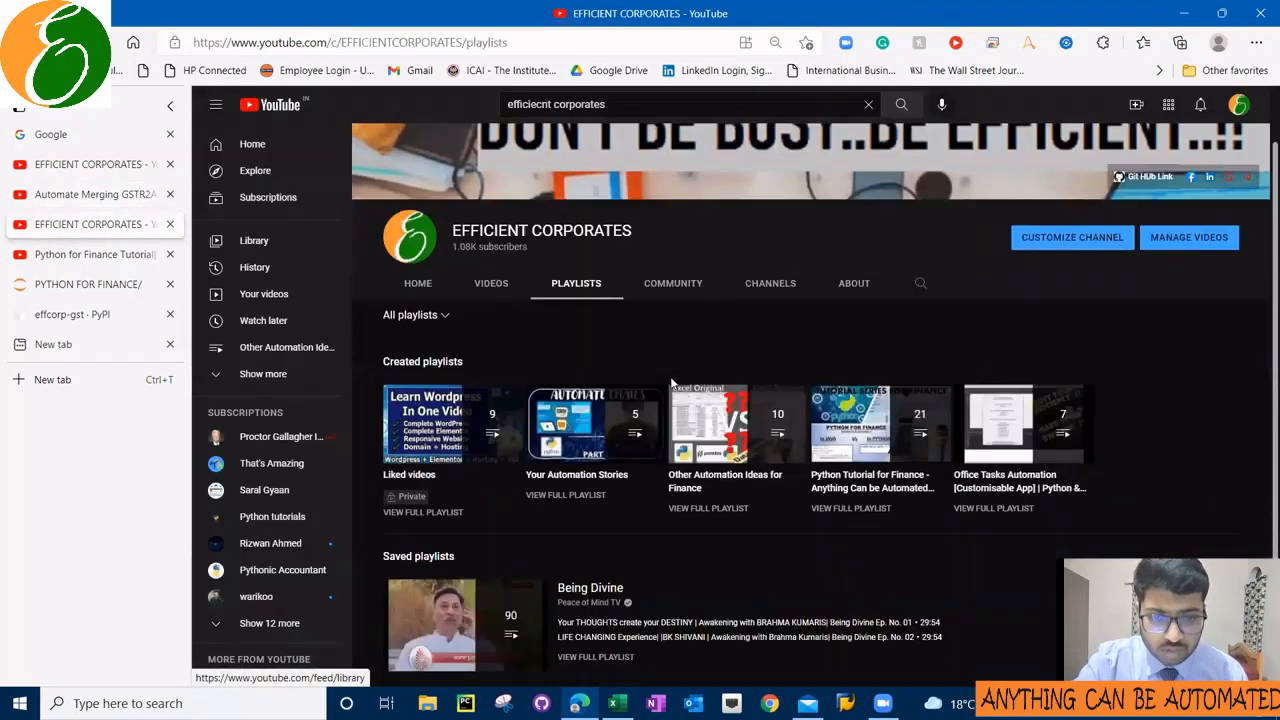
# - Play Python for Finance Episode 4 (Jupyter Lab vs Notebook), then start a new browser tab for pypi.org
pyautogui.scroll(-3)
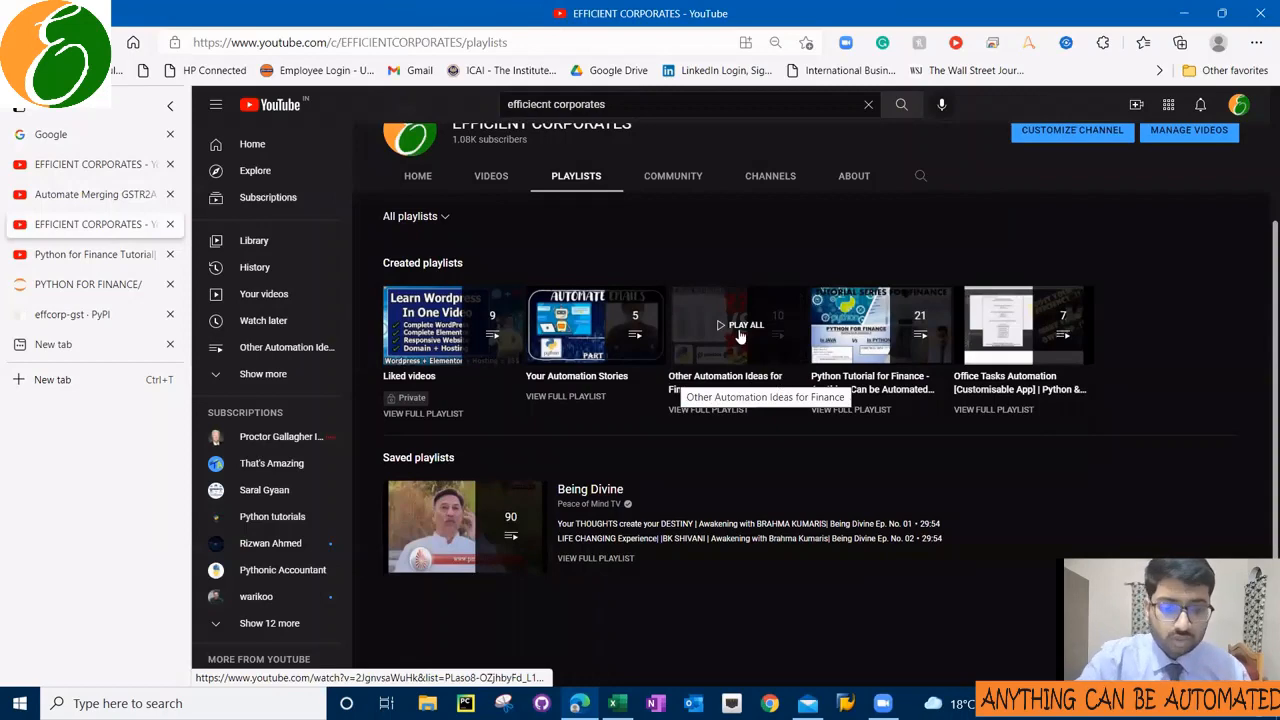
pyautogui.scroll(3)
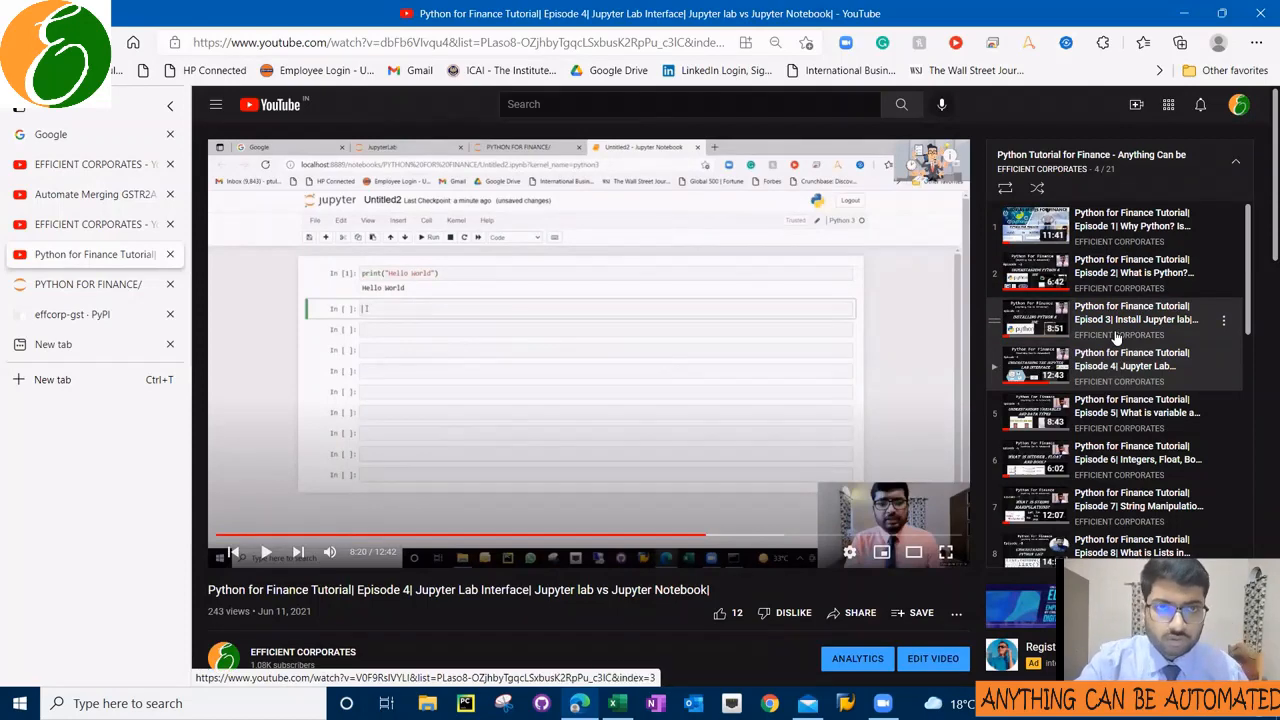
pyautogui.scroll(-3)
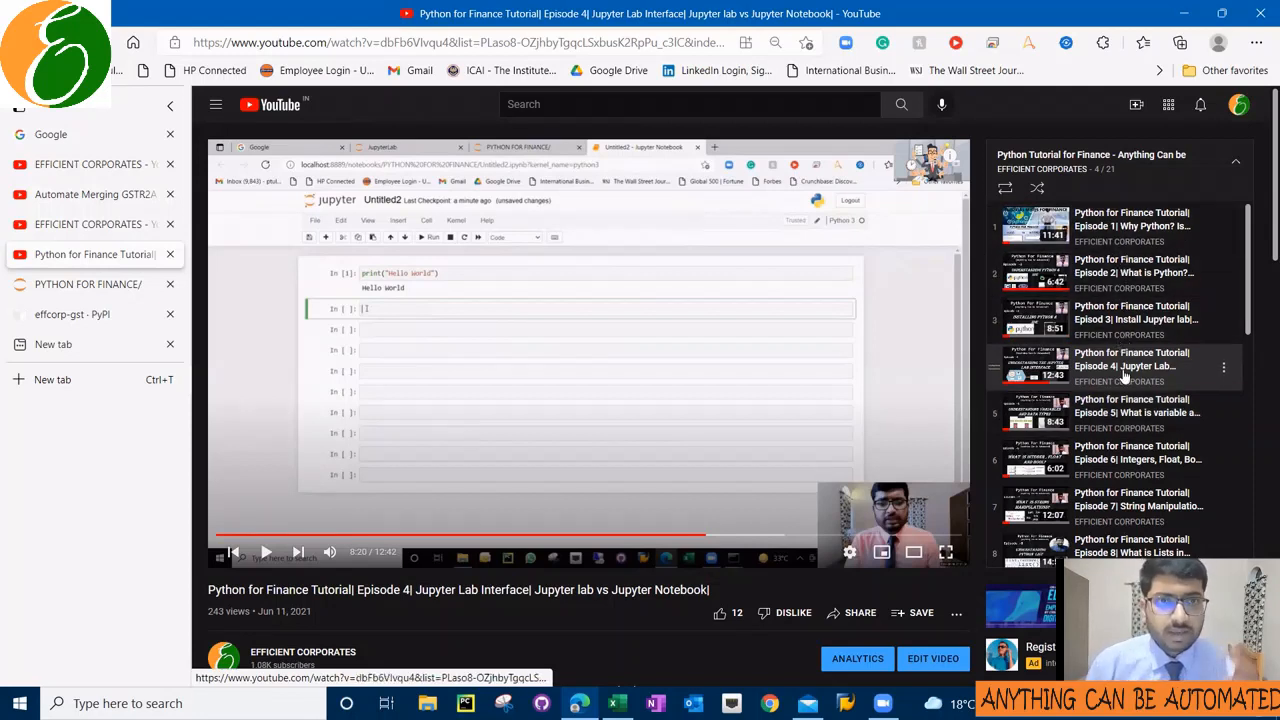
pyautogui.moveTo(924, 328)
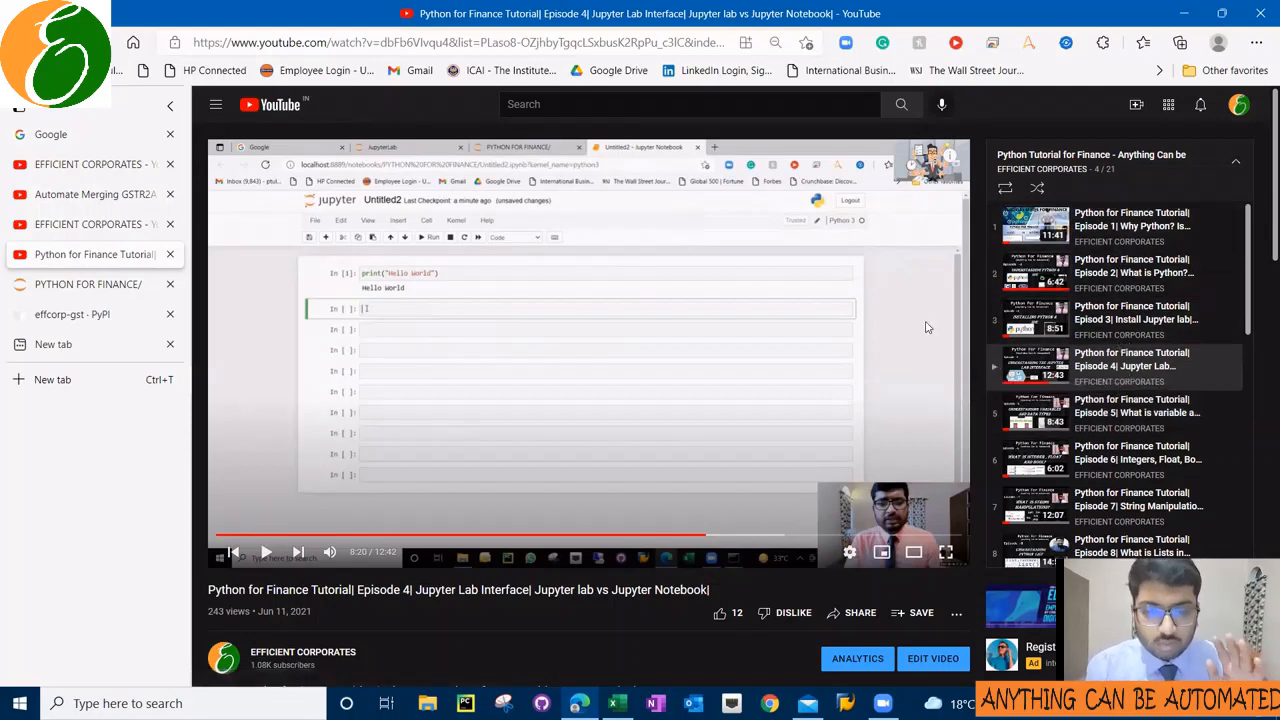
pyautogui.moveTo(302, 342)
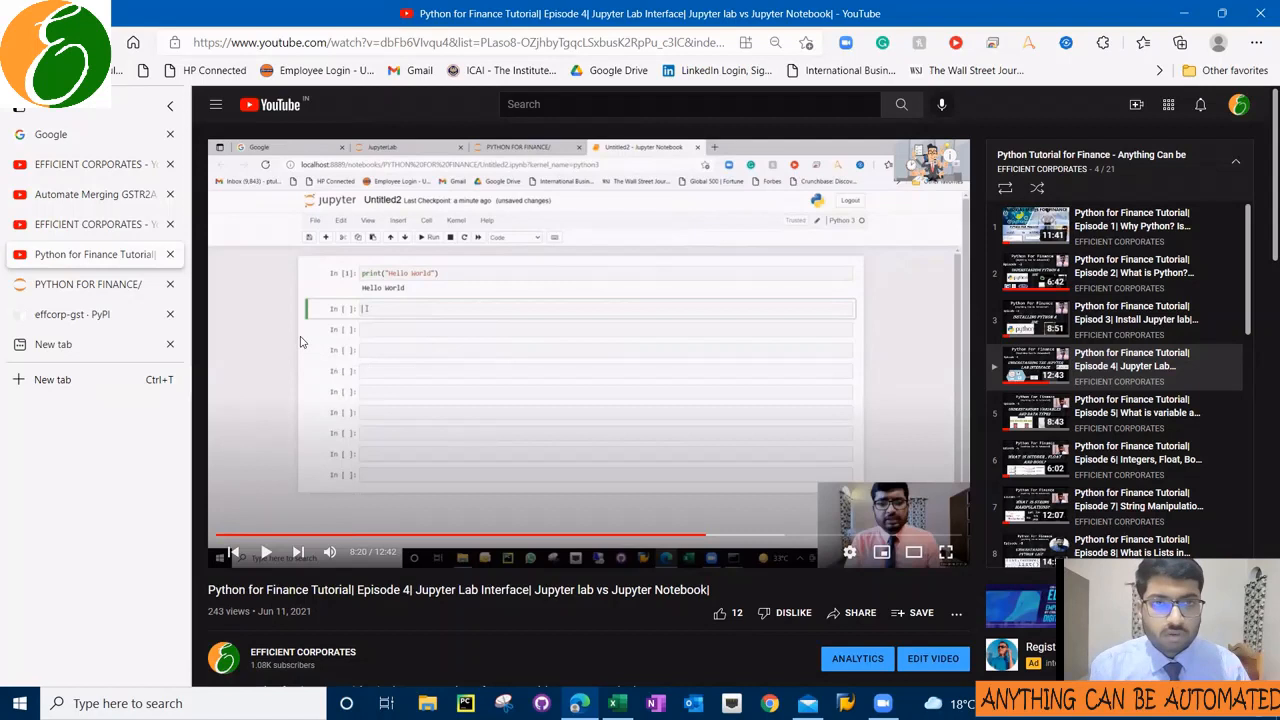
pyautogui.moveTo(500, 334)
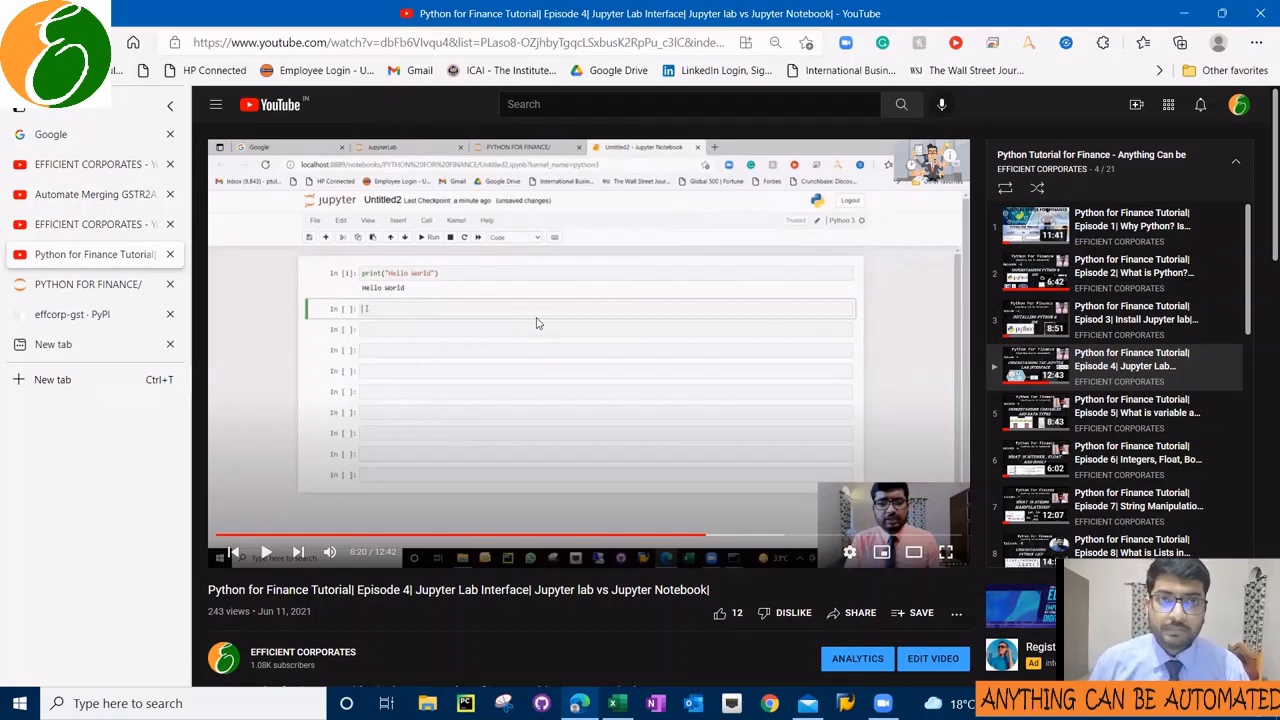
pyautogui.click(72, 314)
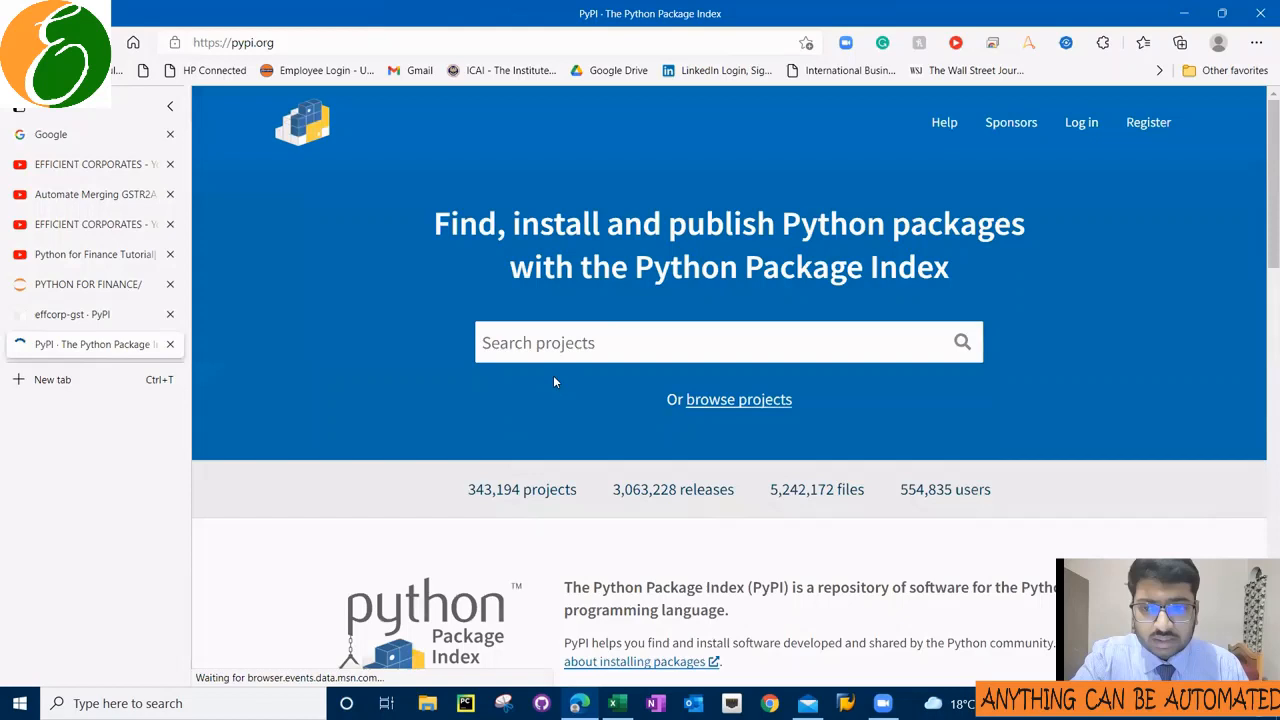
# - Search PyPI for effcorp-gst and bring up the effcorp-gst 1.2.0 project page
pyautogui.write('effcorp-gst')
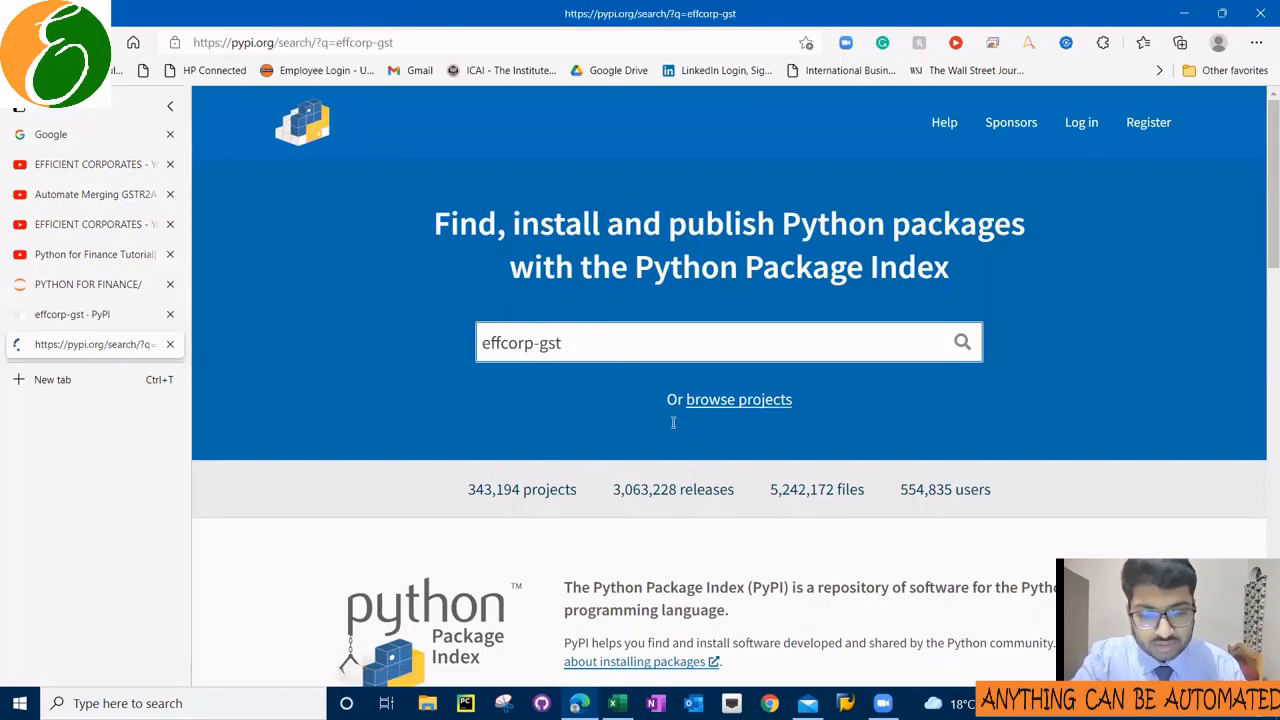
pyautogui.click(960, 342)
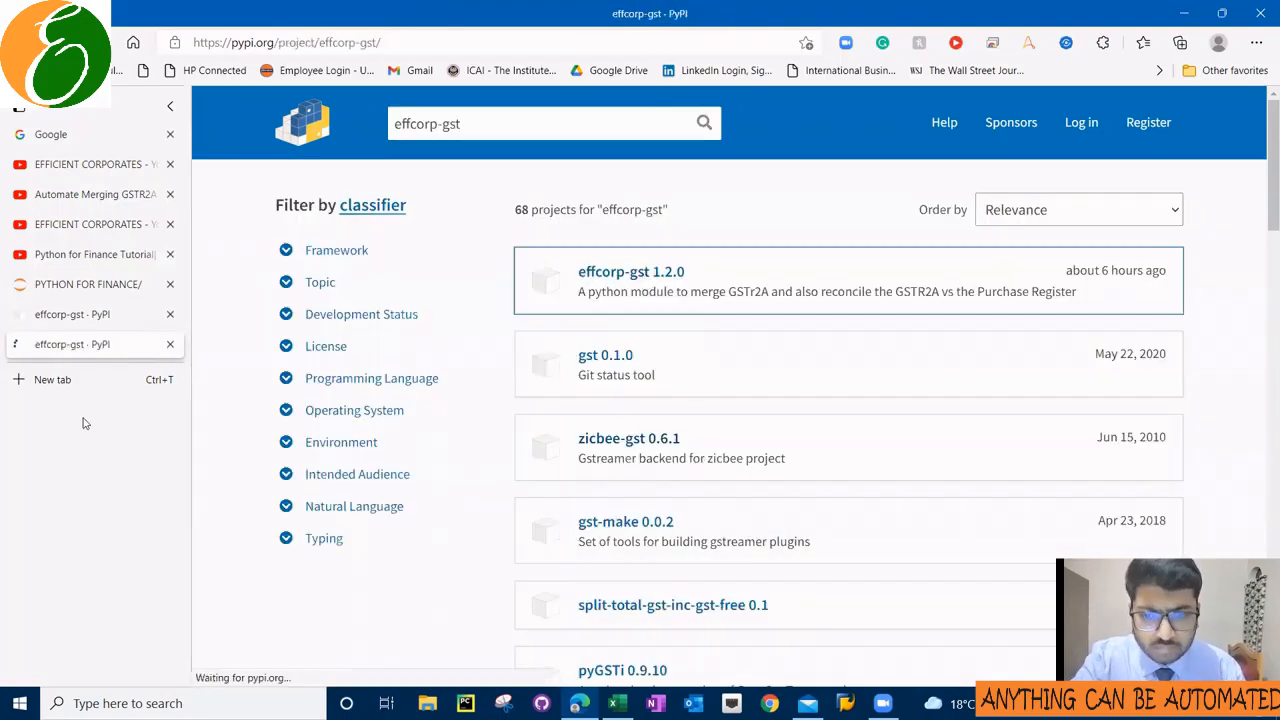
pyautogui.click(632, 272)
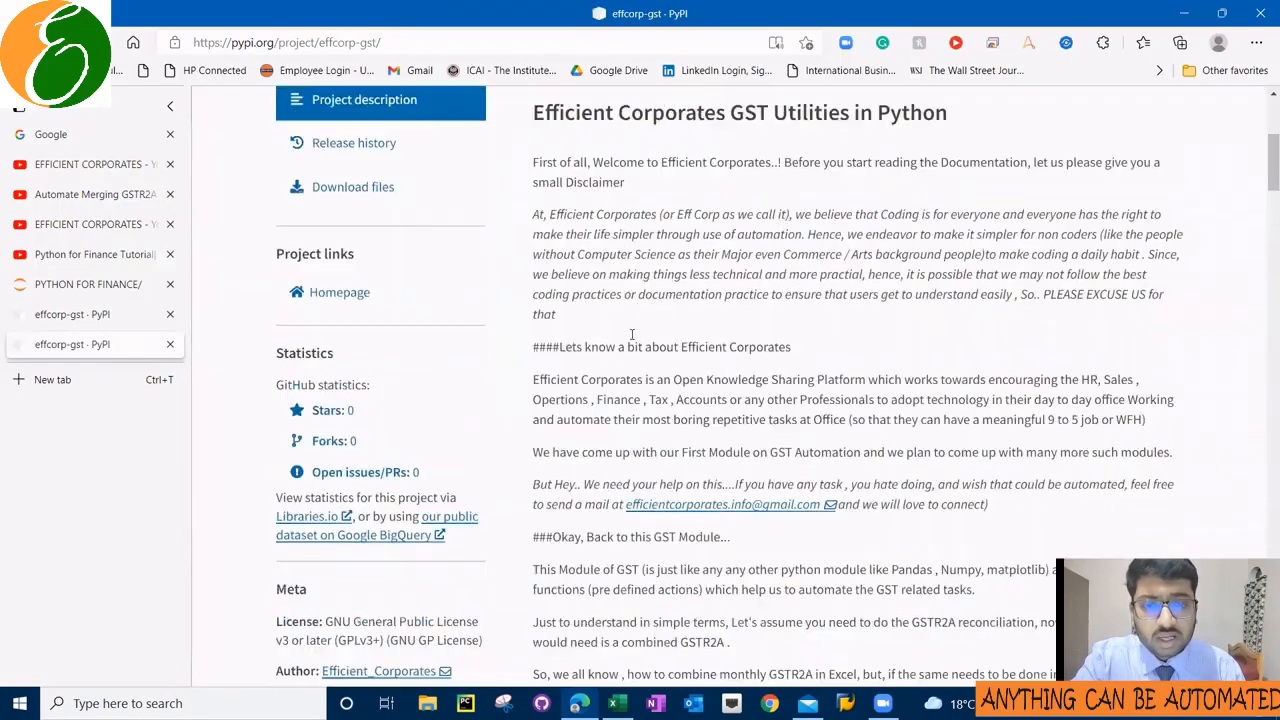
# - Read the project summary mentioning GSTR2A, then search Windows for 'cmd'
pyautogui.scroll(-3)
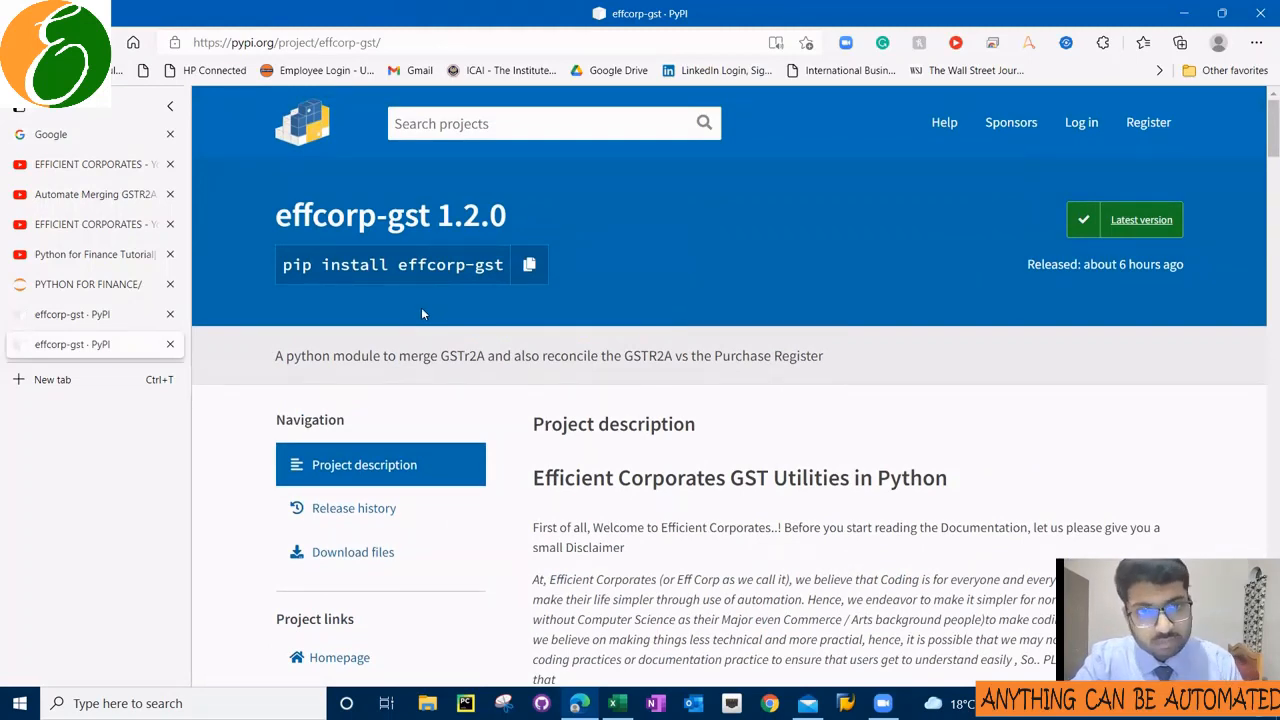
pyautogui.doubleClick(440, 356)
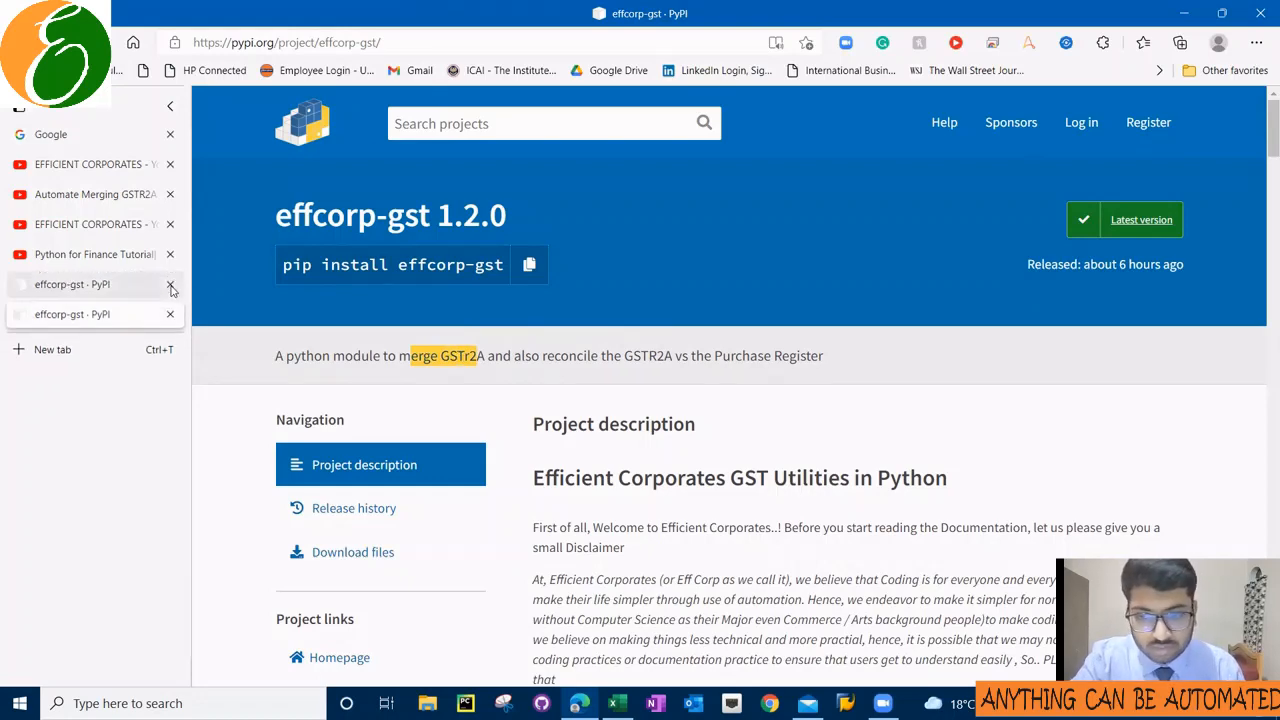
pyautogui.write('cmd')
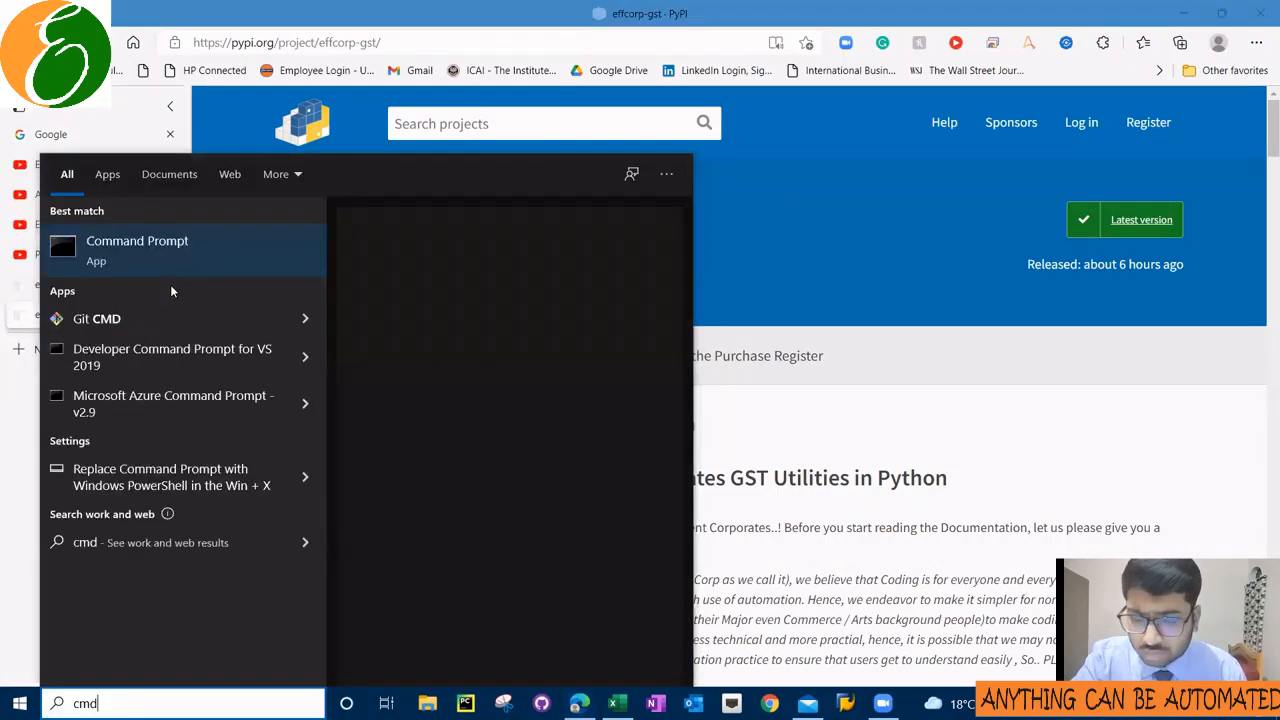
# - Run 'jupyter notebook' from Command Prompt and switch to the Jupyter home page in the browser
pyautogui.click(136, 248)
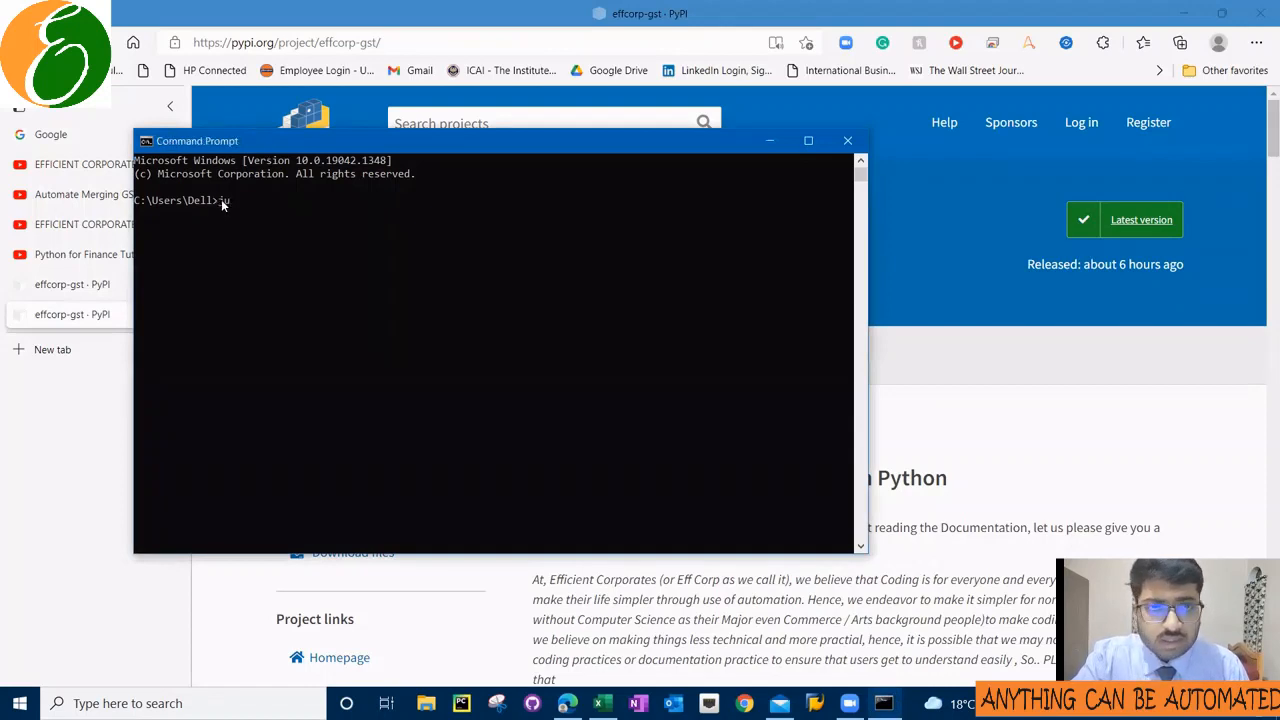
pyautogui.write('jupyter noteb')
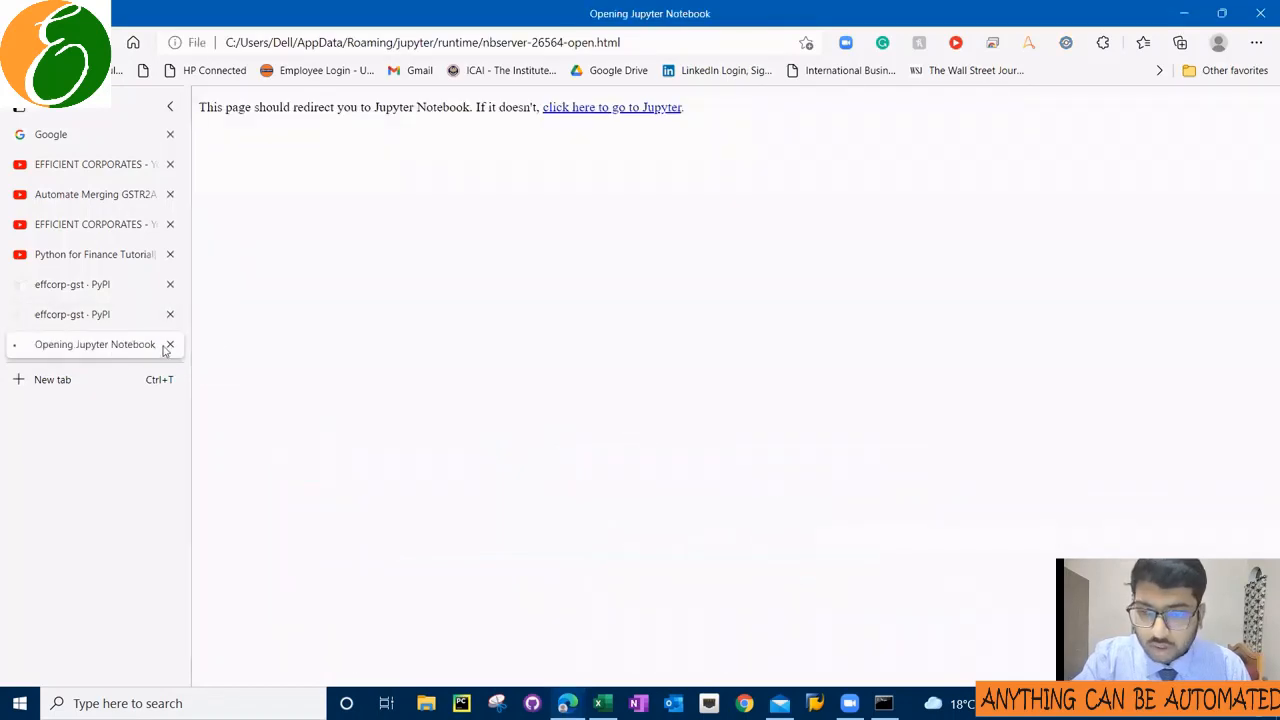
pyautogui.click(612, 108)
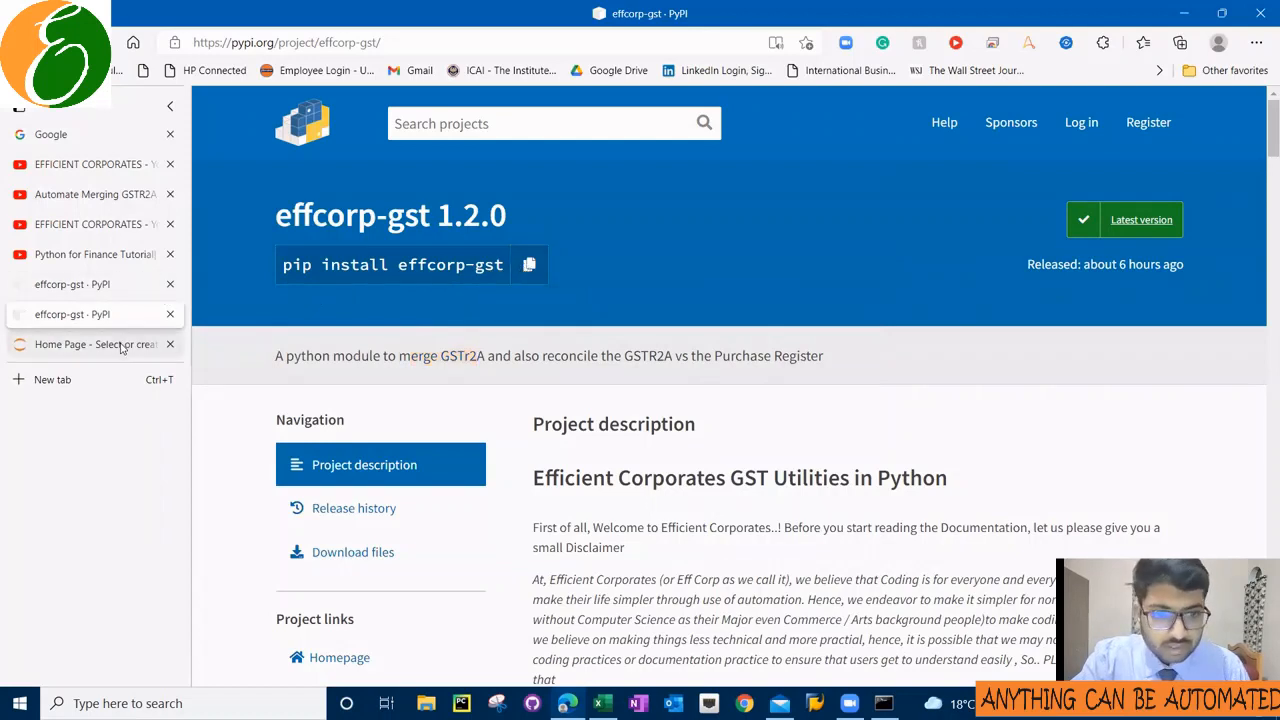
pyautogui.click(90, 344)
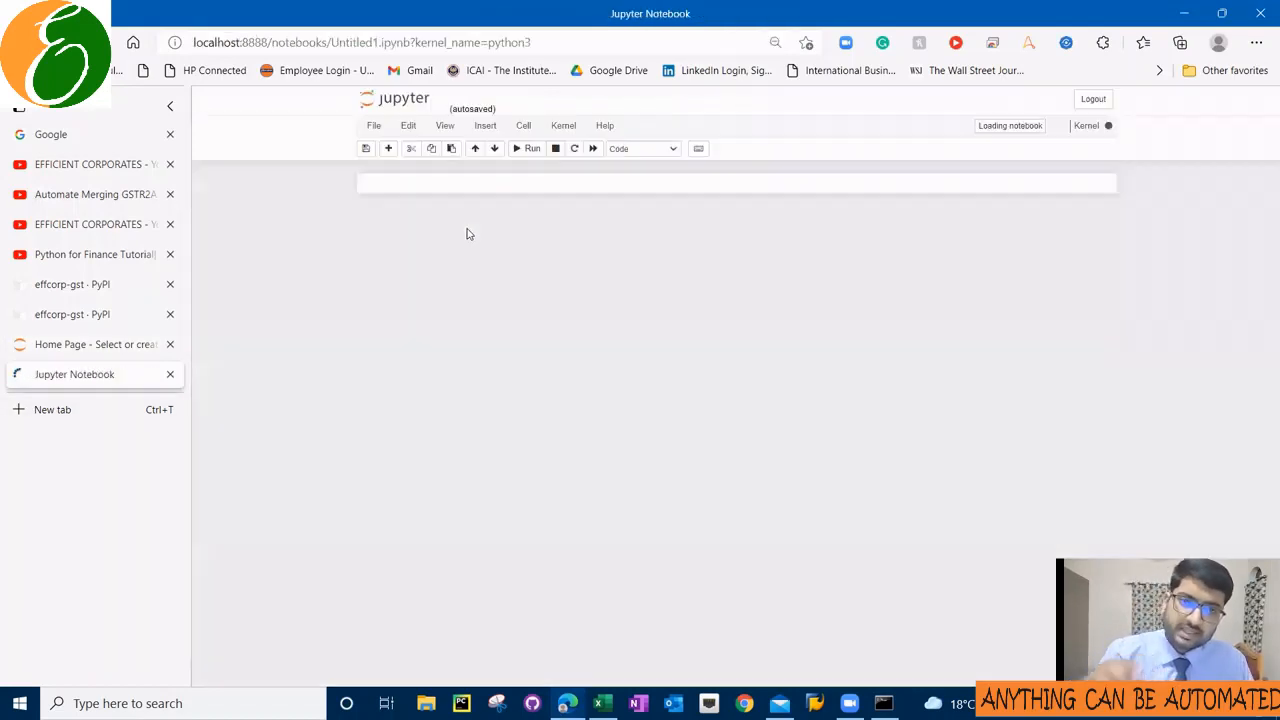
# - Install the effcorp-gst package with '!pip install effcorp-gst' in a notebook cell
pyautogui.write('pip install effcorp-gst')
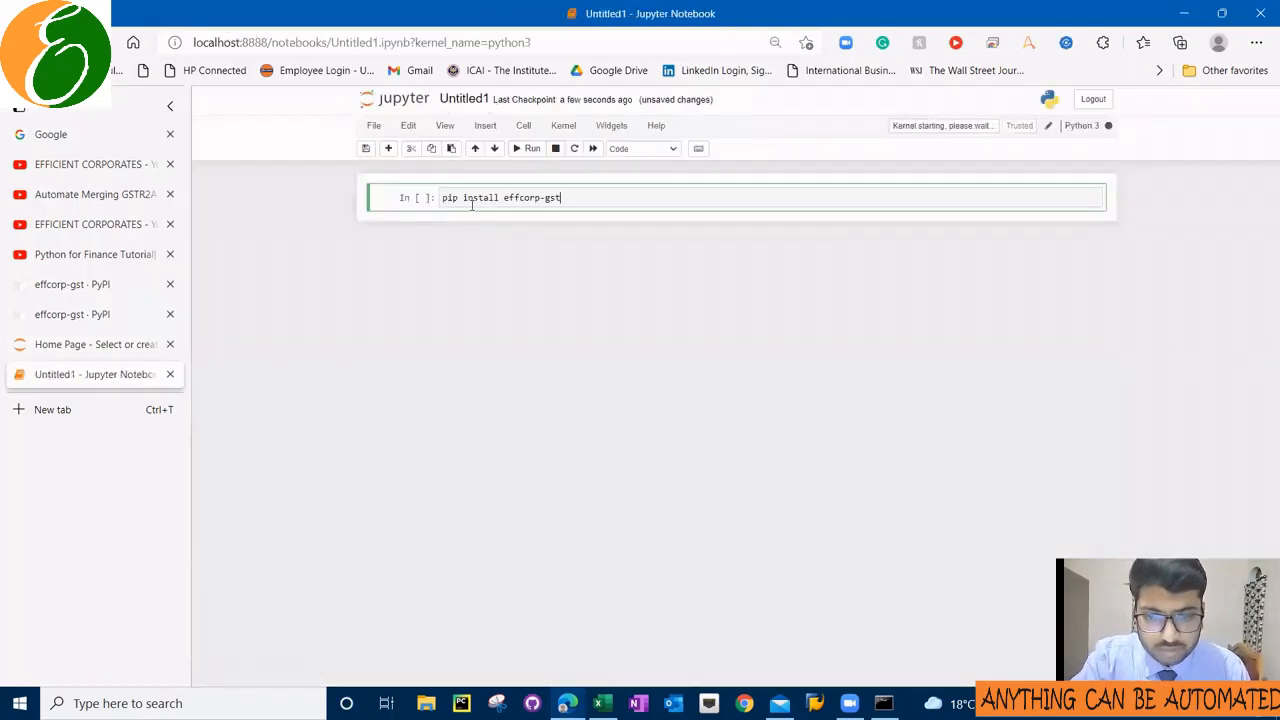
pyautogui.click(72, 314)
pyautogui.write('!')
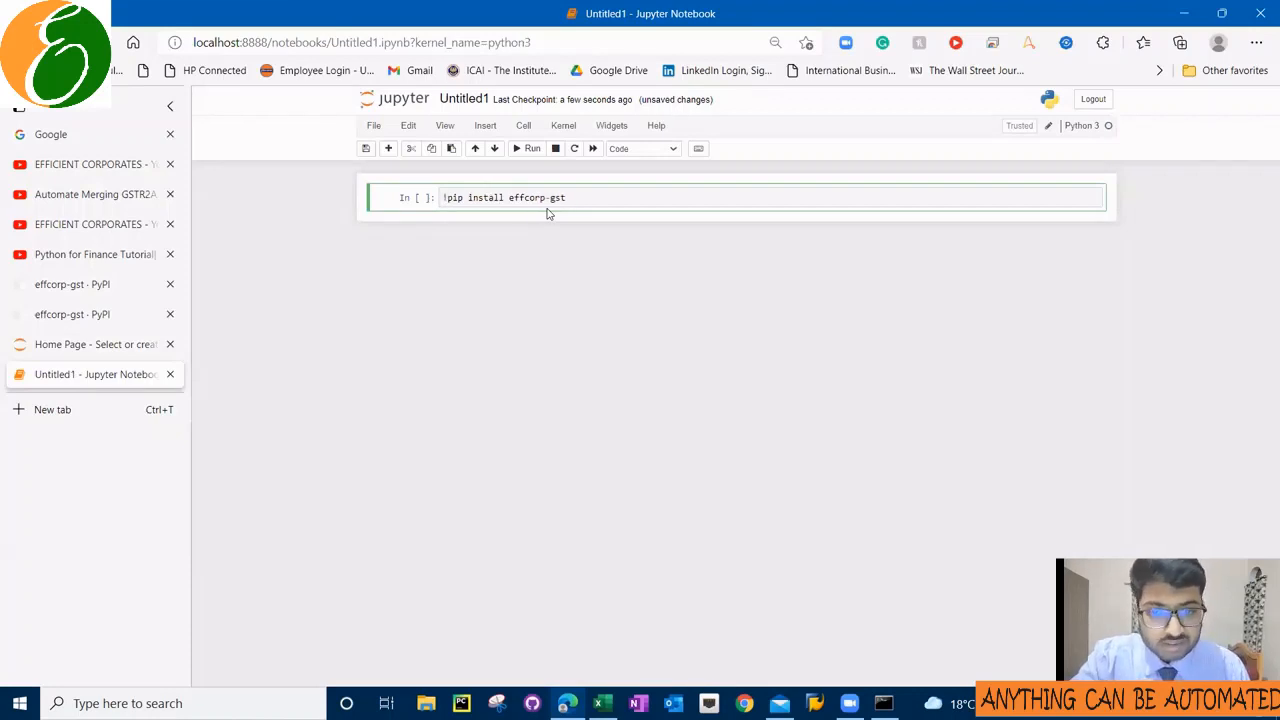
pyautogui.click(528, 148)
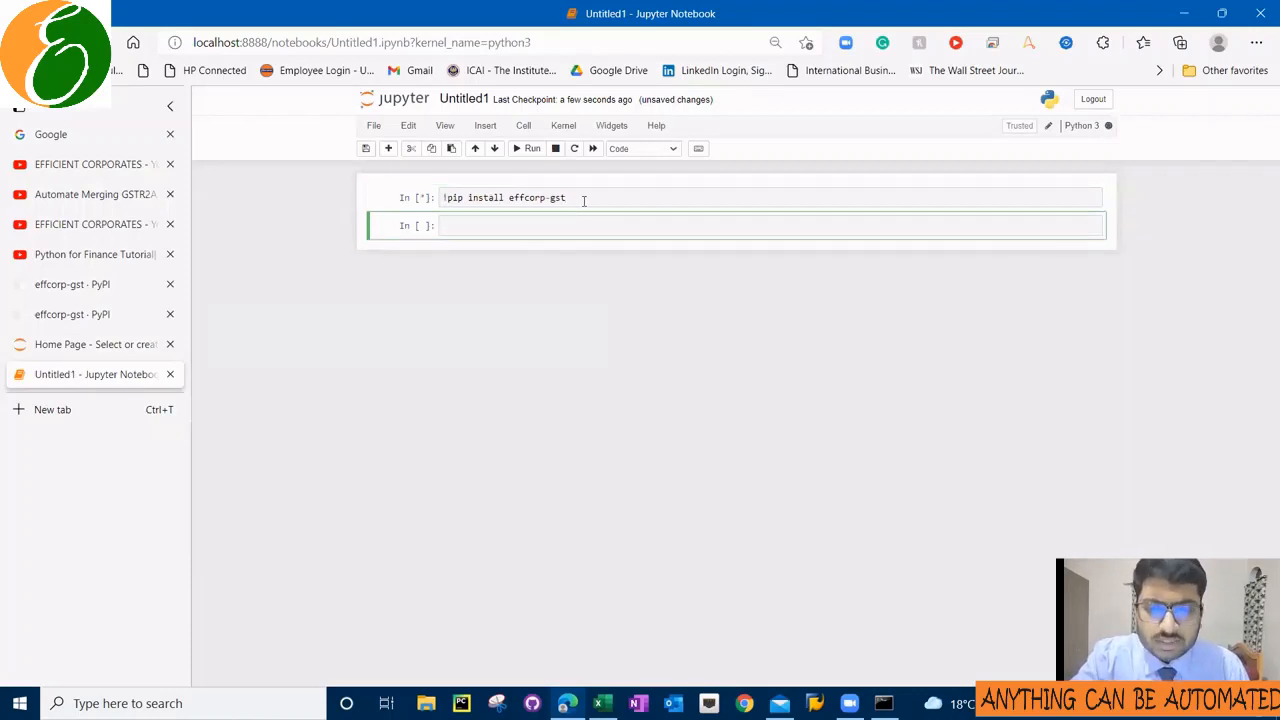
# - List installed packages to confirm effcorp-gst 1.2.0, then enter 'from gst import gst_utilities'
pyautogui.click(528, 148)
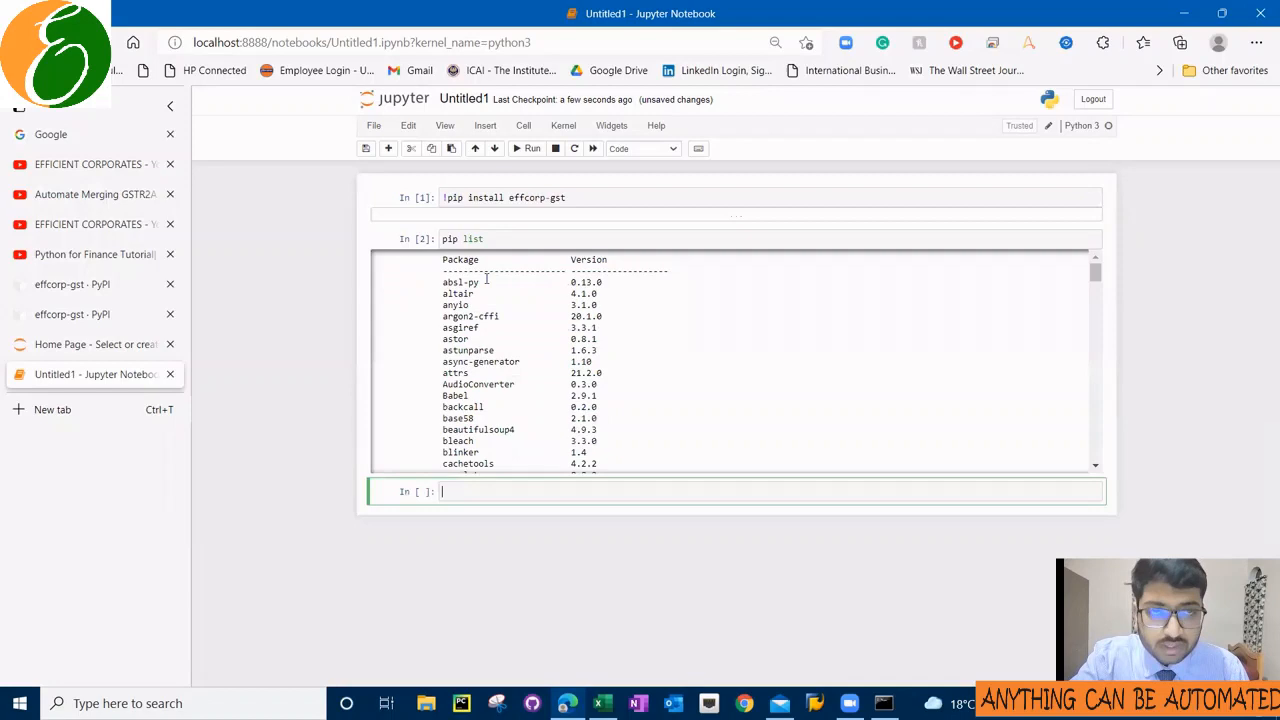
pyautogui.scroll(-3)
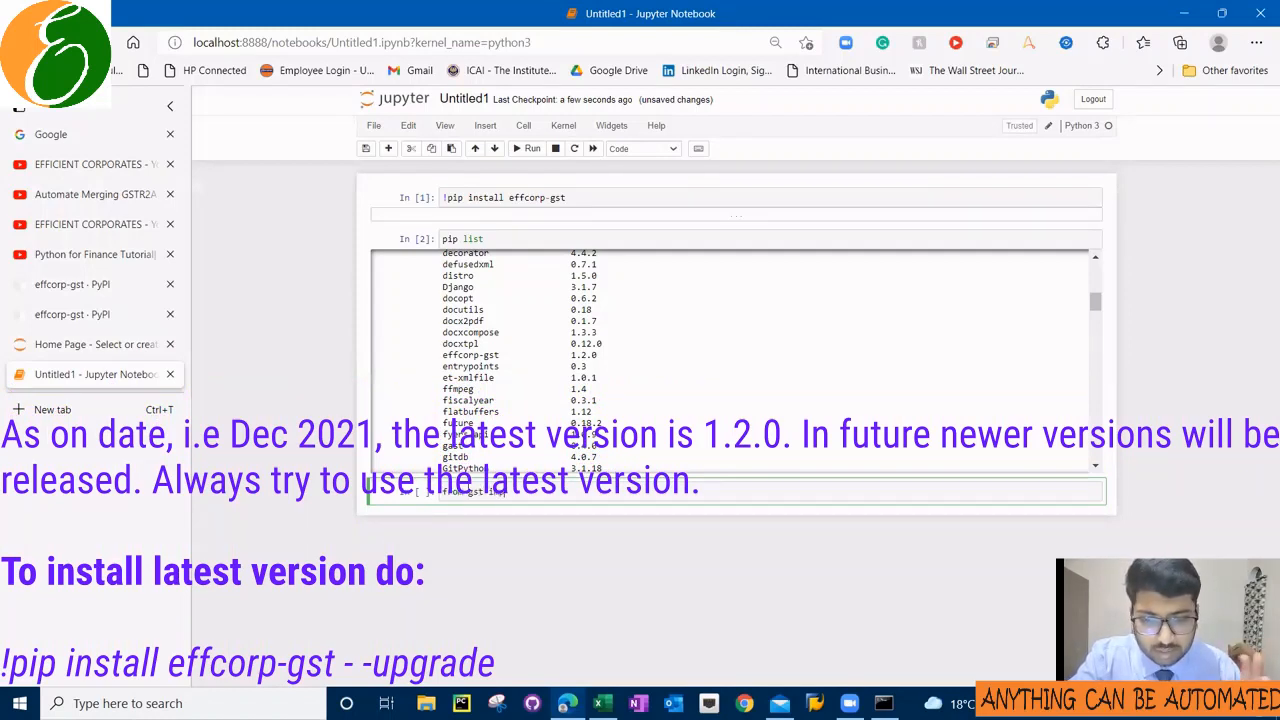
pyautogui.write('from gst import gst_utilities')
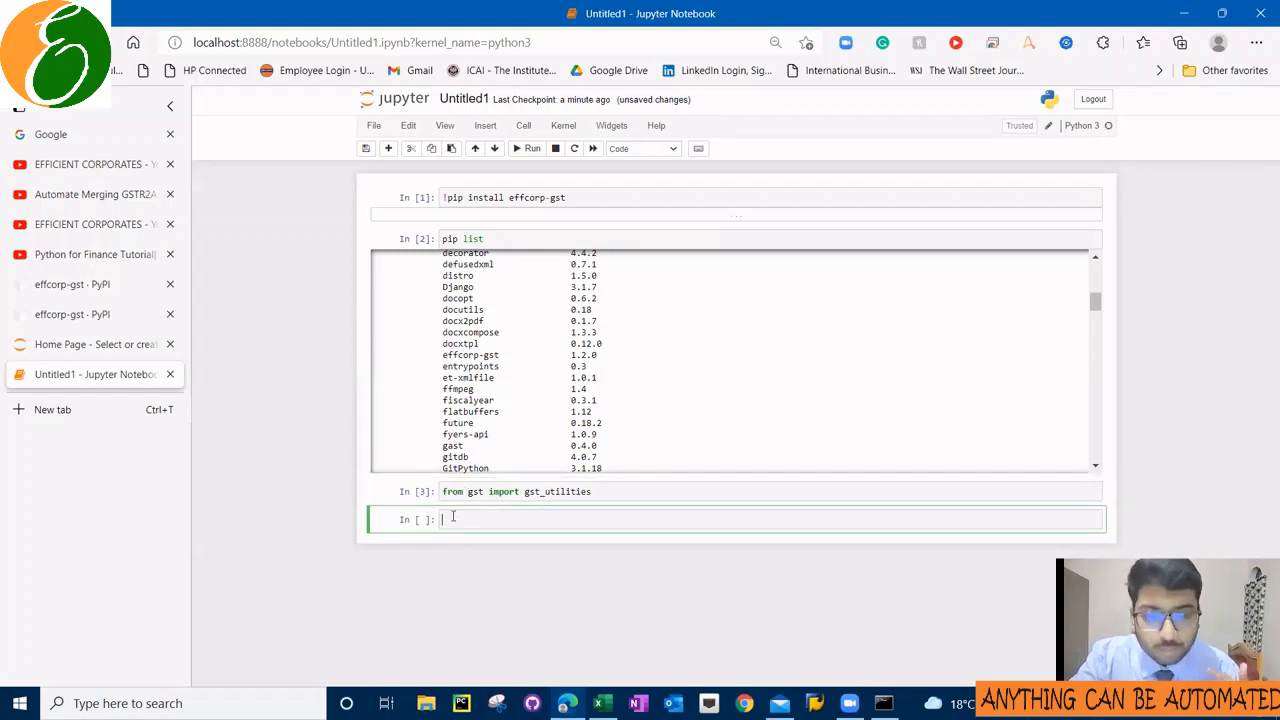
pyautogui.moveTo(52, 408)
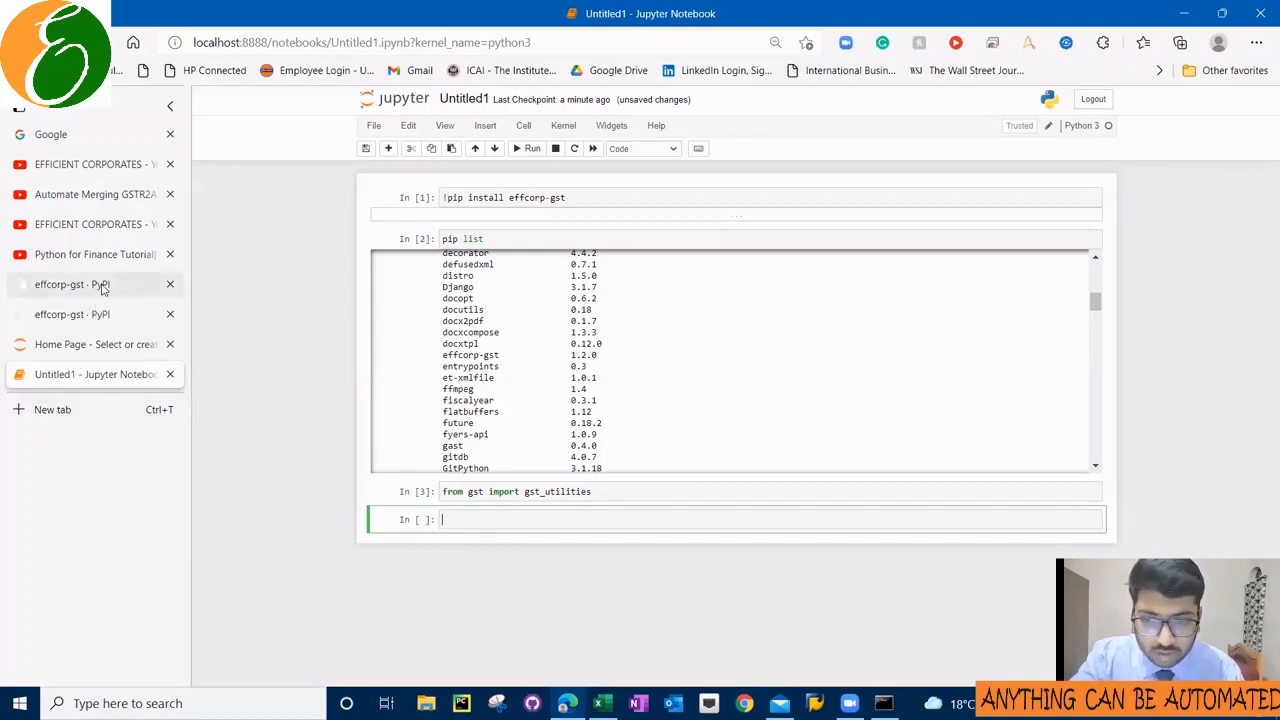
# - Copy the gstr2a_merge(complete_filepath_to_gstr2a_file) usage line from PyPI into the empty notebook cell
pyautogui.click(72, 284)
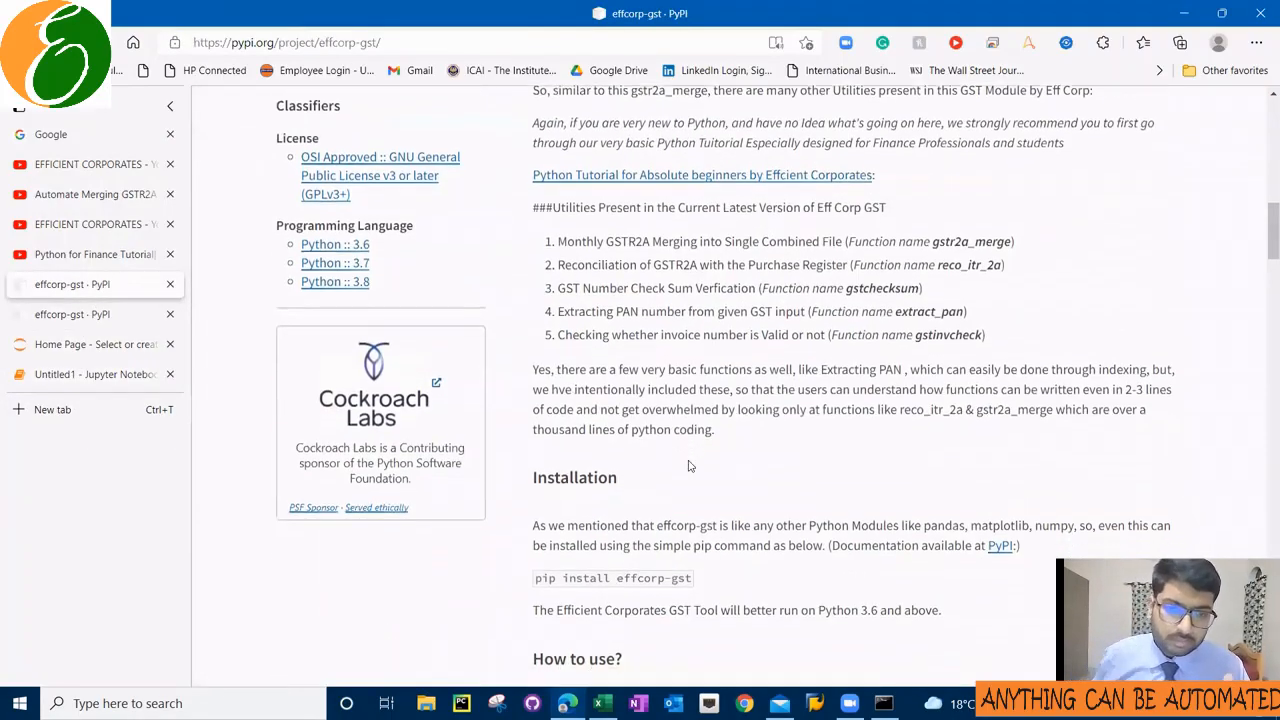
pyautogui.scroll(-3)
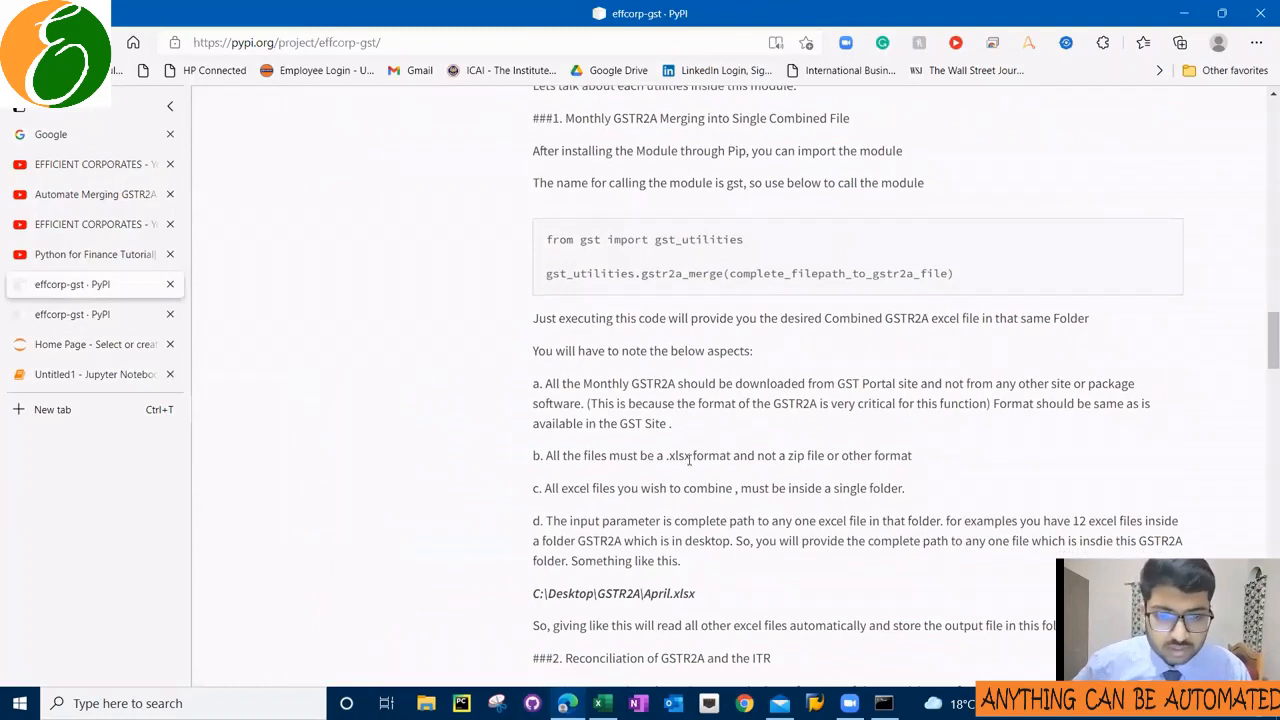
pyautogui.moveTo(548, 240); pyautogui.dragTo(692, 240)
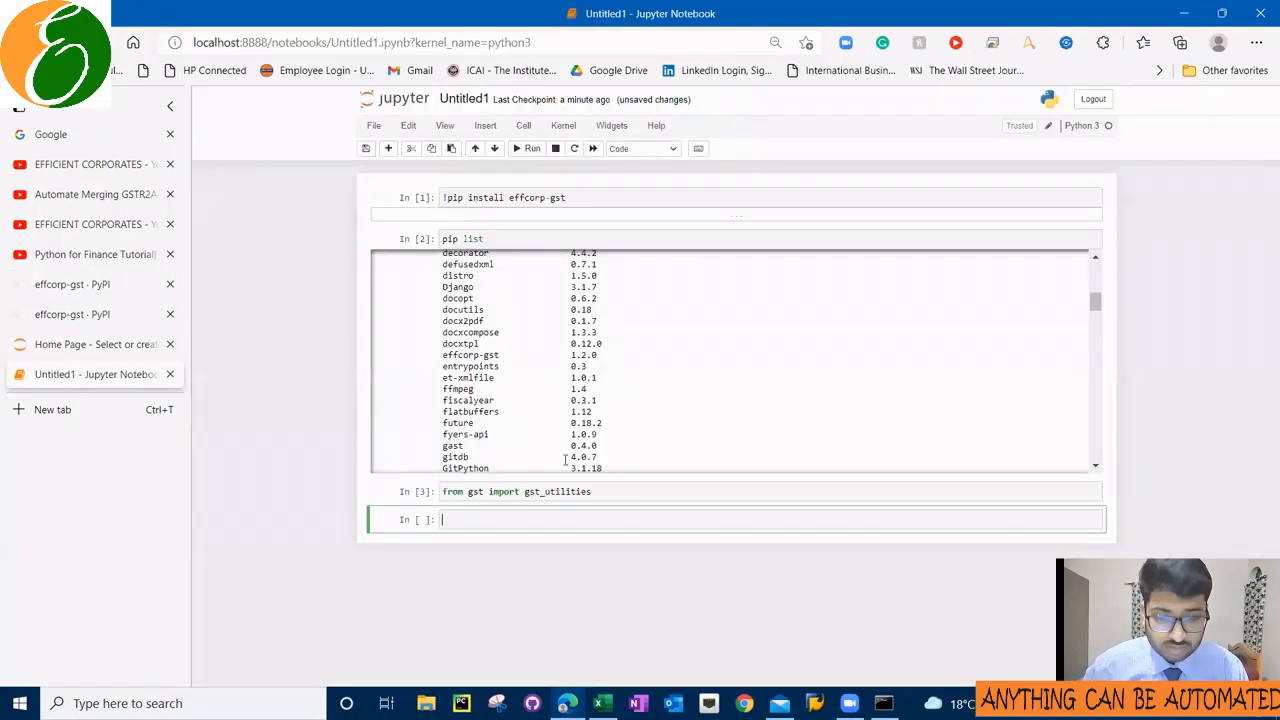
pyautogui.write('gst_utilities.gstr2a_merge(complete_filepath_to_gstr2a_file)')
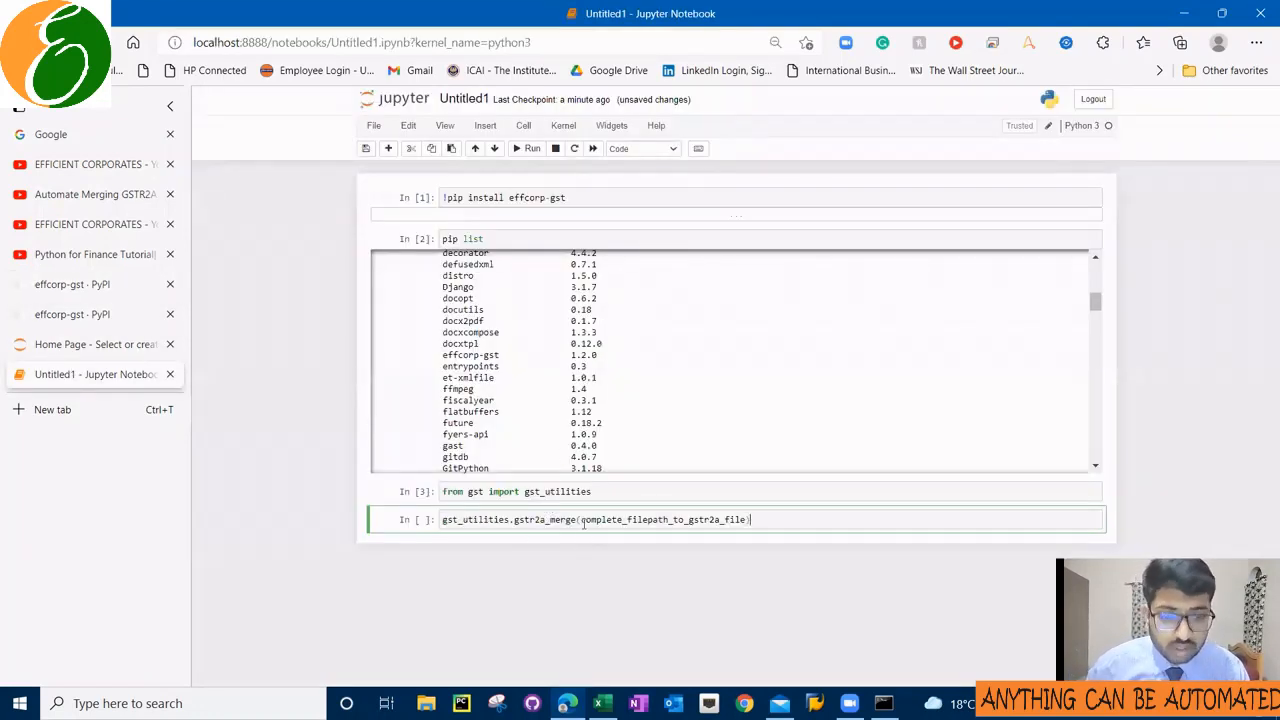
# - Remove the placeholder argument from the gstr2a_merge call and bring up the GSTR-2A Monthly folder
pyautogui.doubleClick(664, 520)
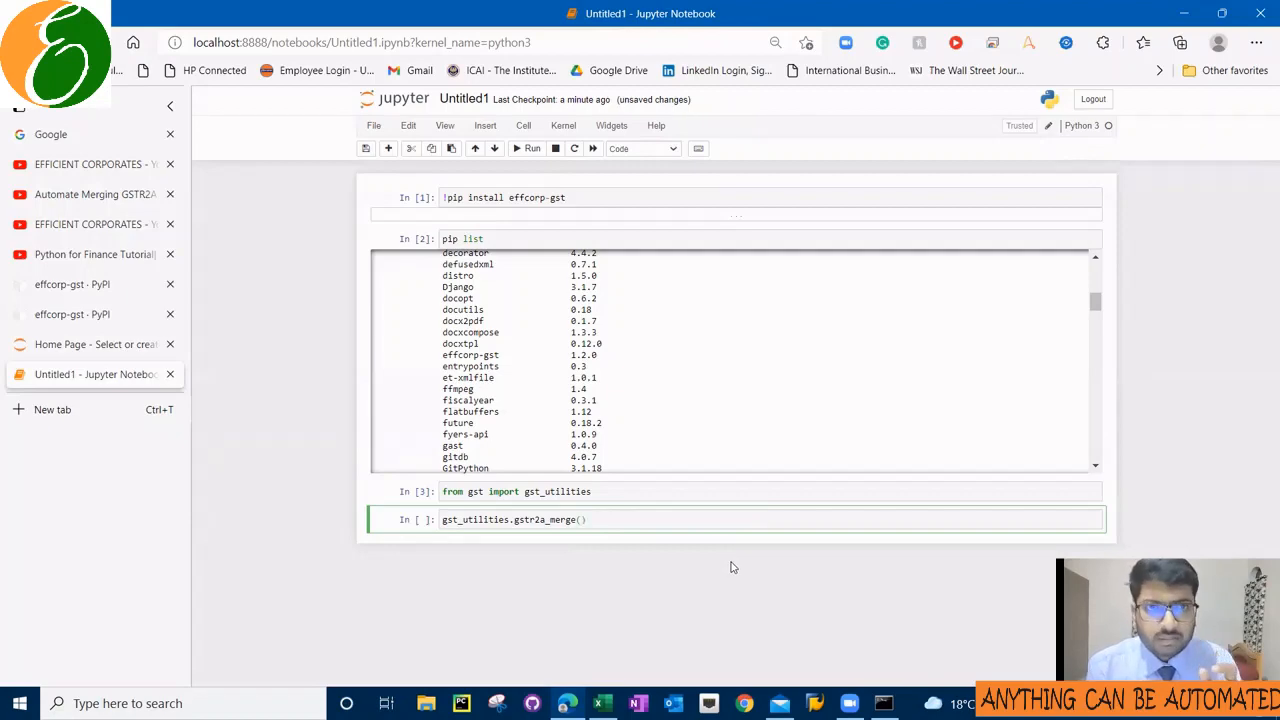
pyautogui.press('alt+tab')
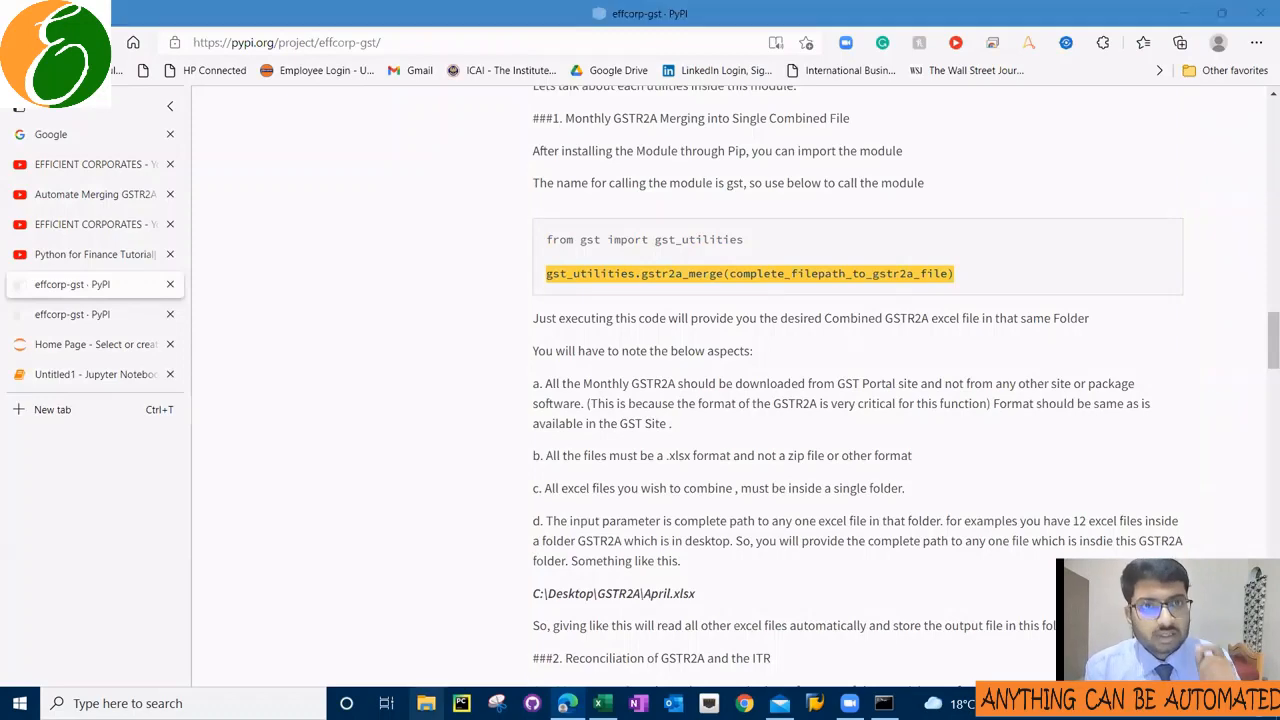
pyautogui.click(90, 374)
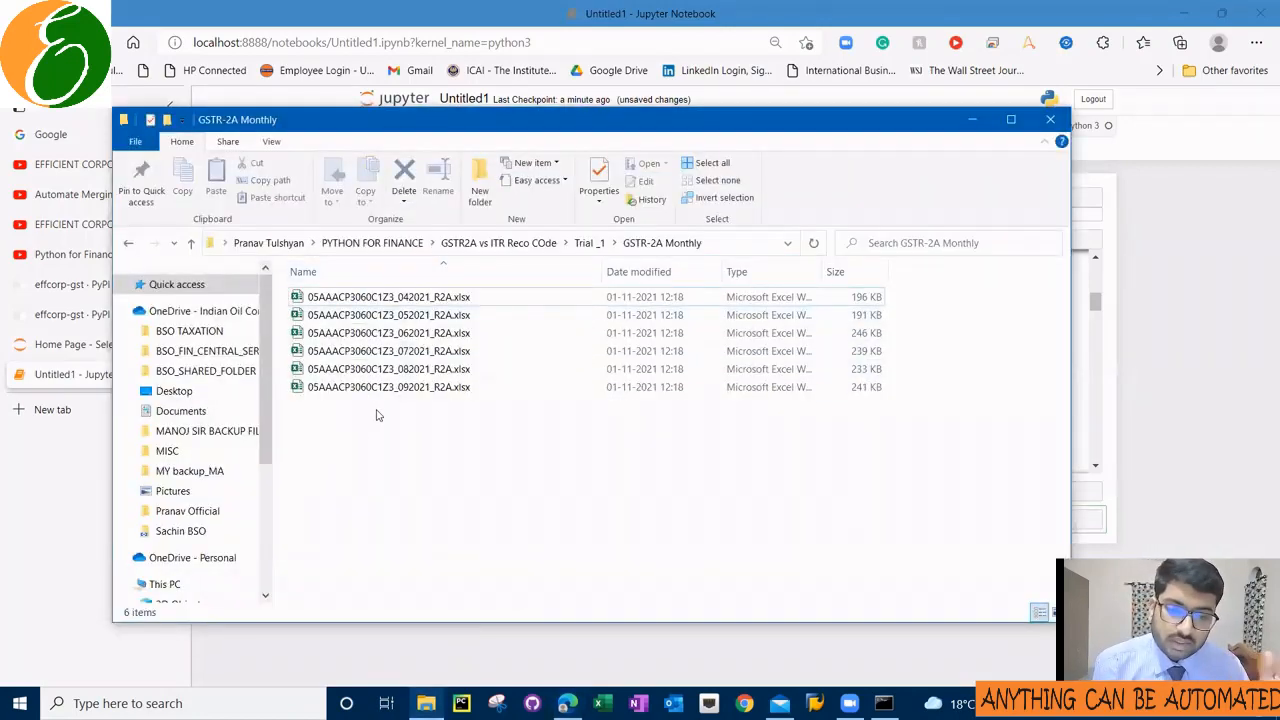
# - Select the full GSTR-2A Monthly folder path in the Explorer address bar for copying
pyautogui.click(712, 162)
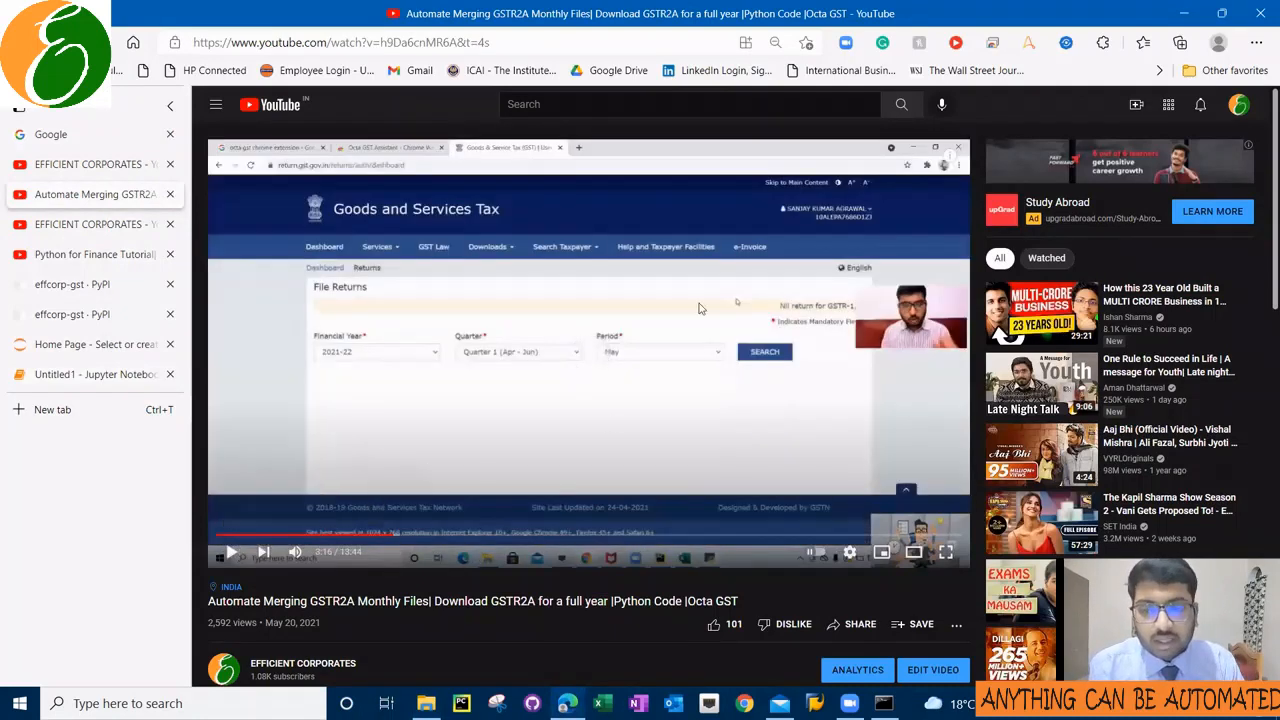
pyautogui.click(90, 374)
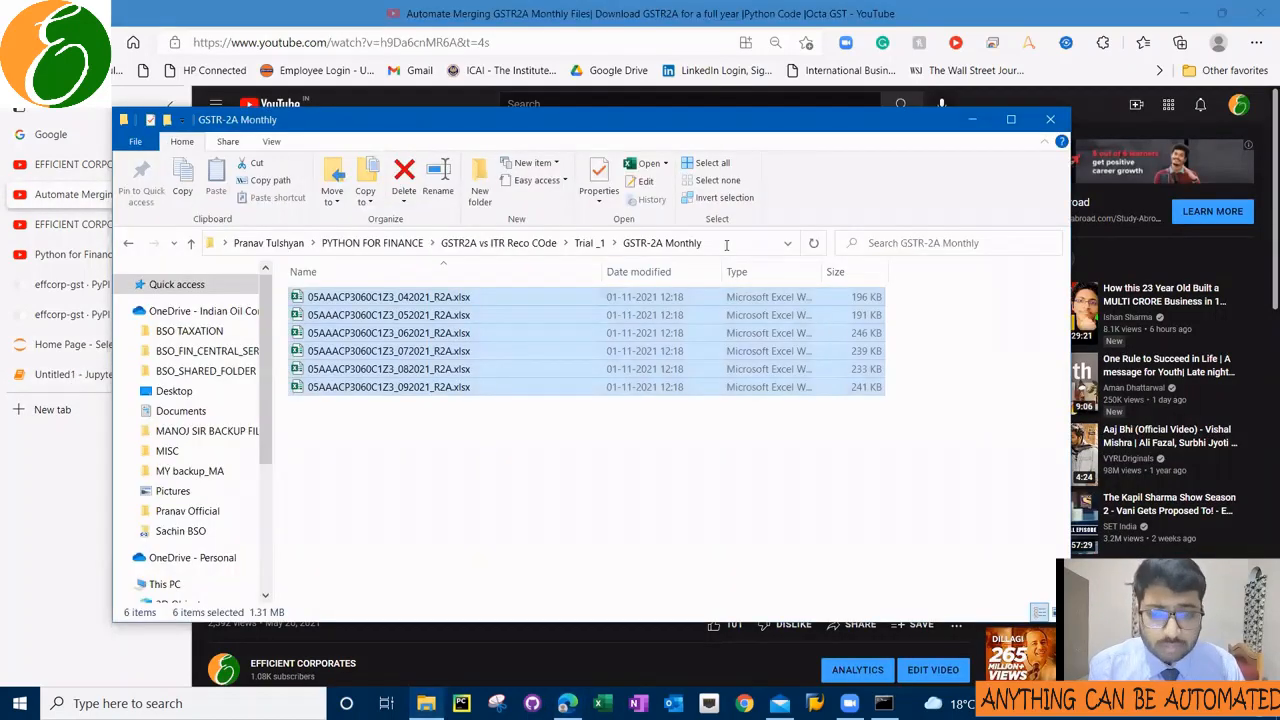
pyautogui.click(500, 242)
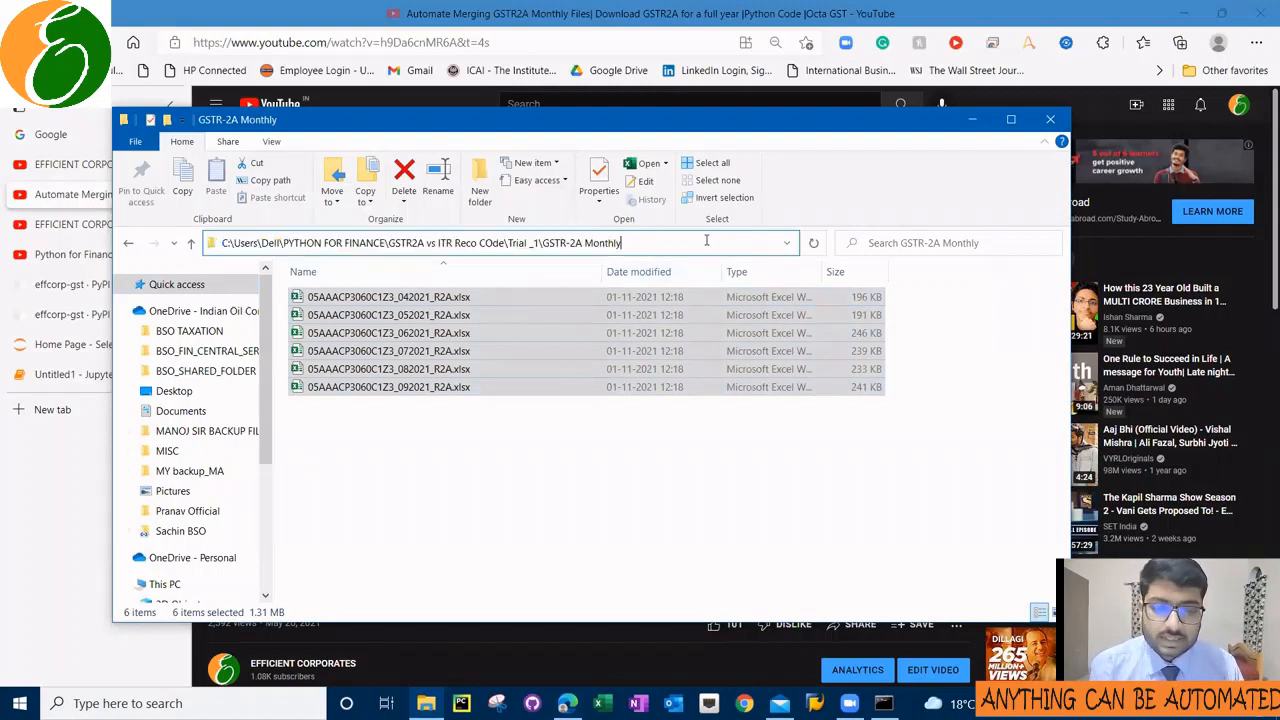
pyautogui.click(420, 242)
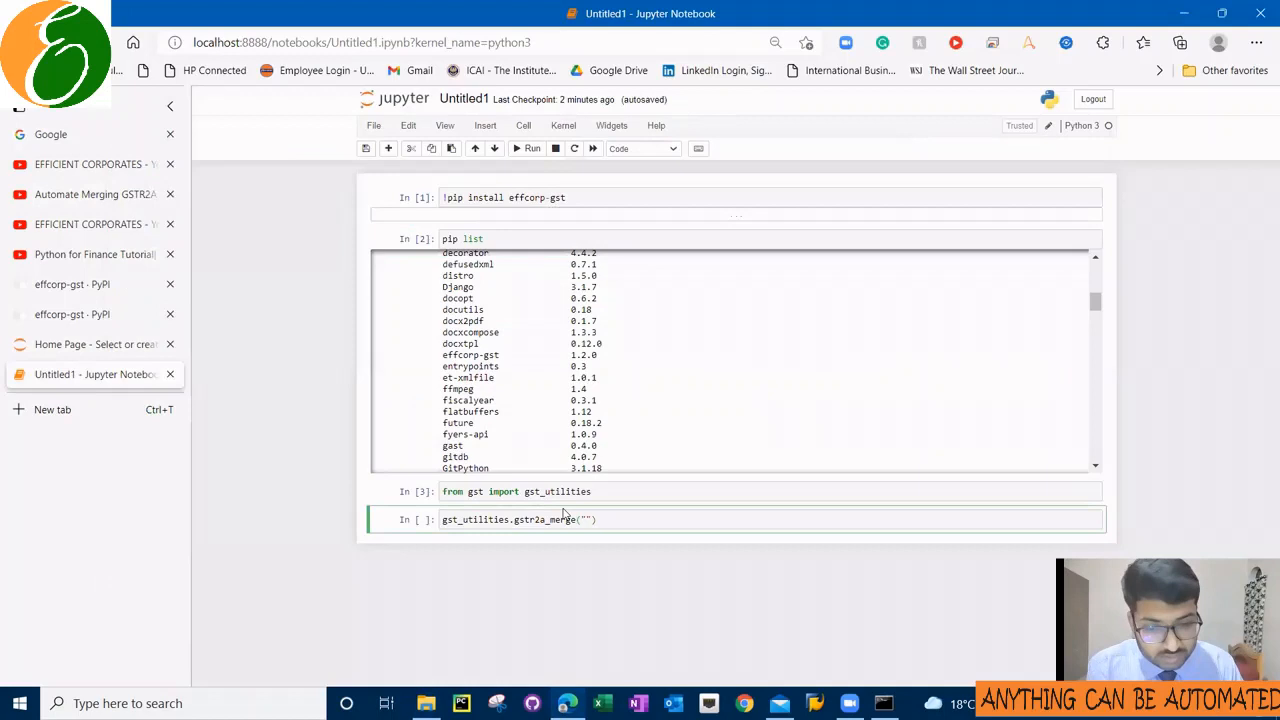
# - Fill the gstr2a_merge call with the GSTR-2A Monthly folder path plus the April 2021 R2A workbook name
pyautogui.write('C:\\Users\\Dell\\PYTHON FOR FINANCE\\GSTR2A vs ITR Reco COde\\Trial _1\\GSTR-2A Monthly')
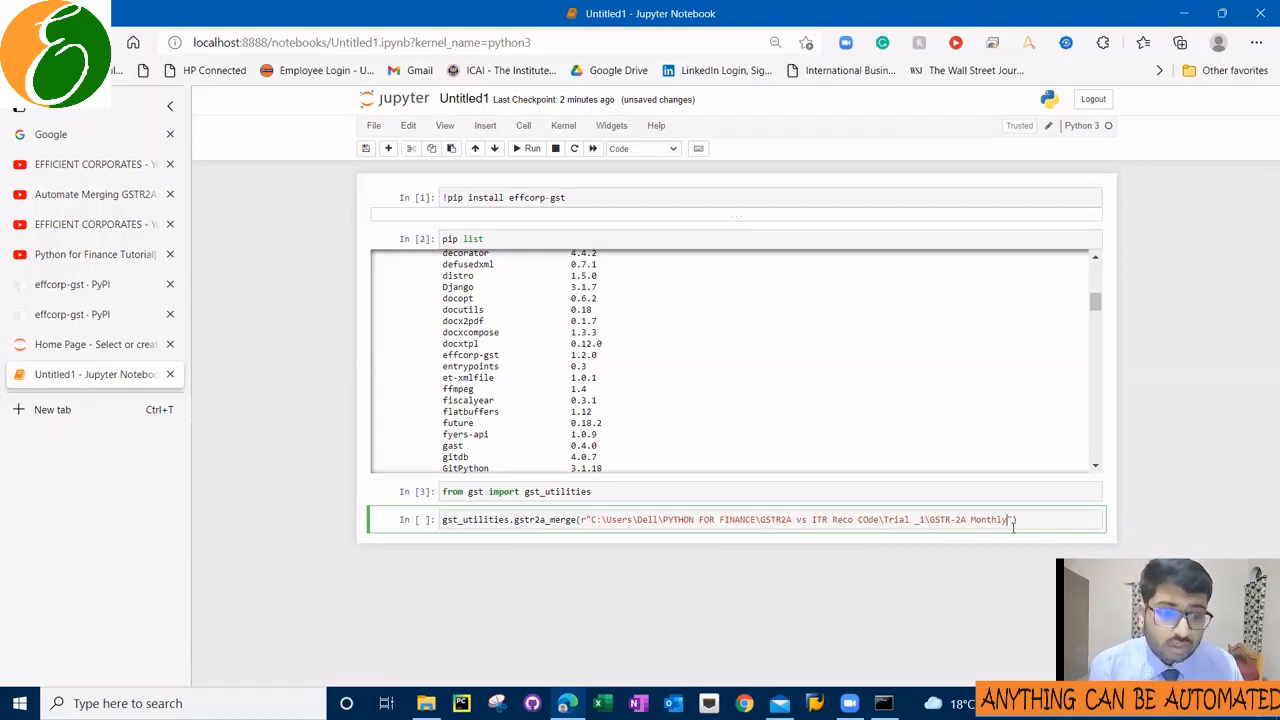
pyautogui.write('\\')
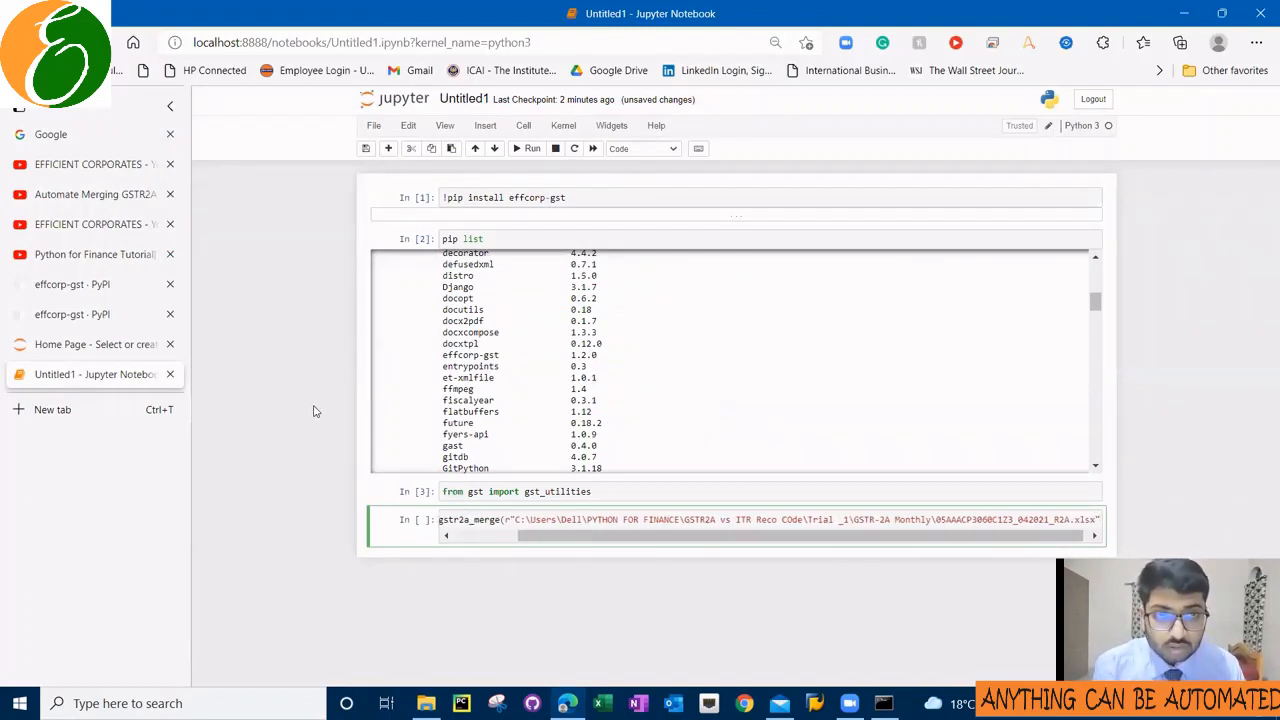
pyautogui.write('gst_utilities.')
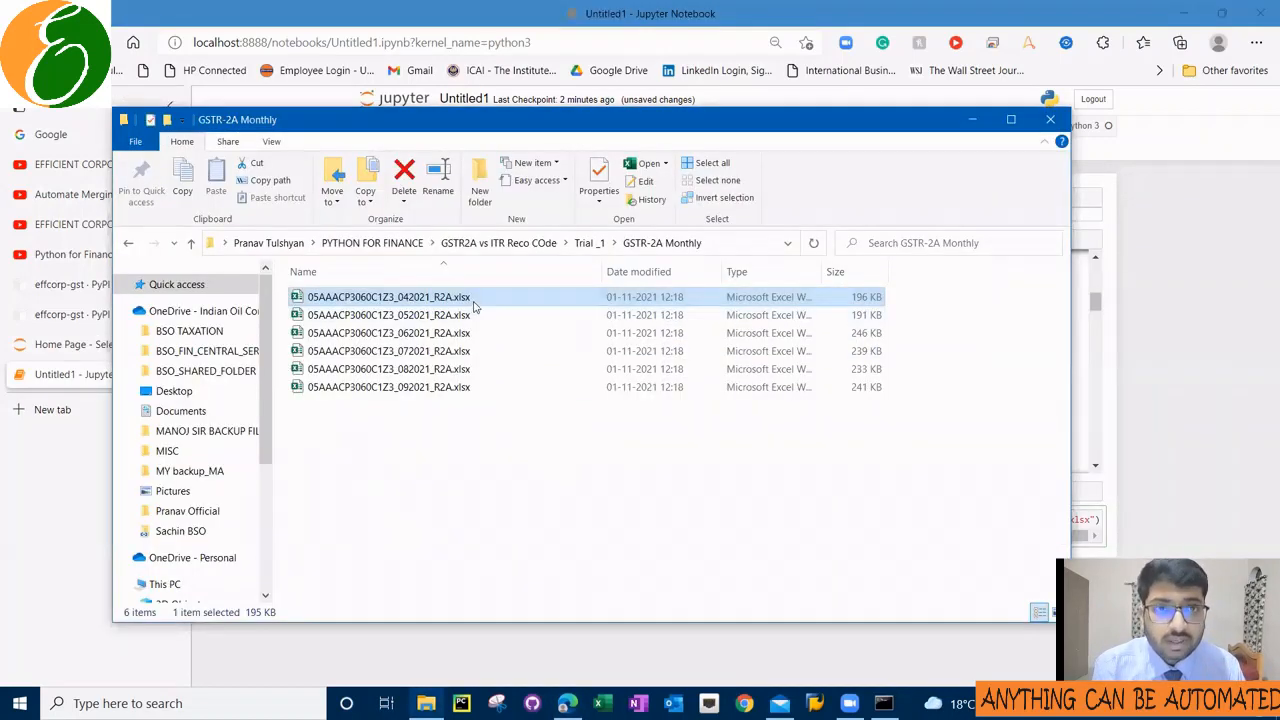
# - Open the April 2021 R2A workbook in Excel and browse its CDNRA and TDS sheets
pyautogui.doubleClick(388, 296)
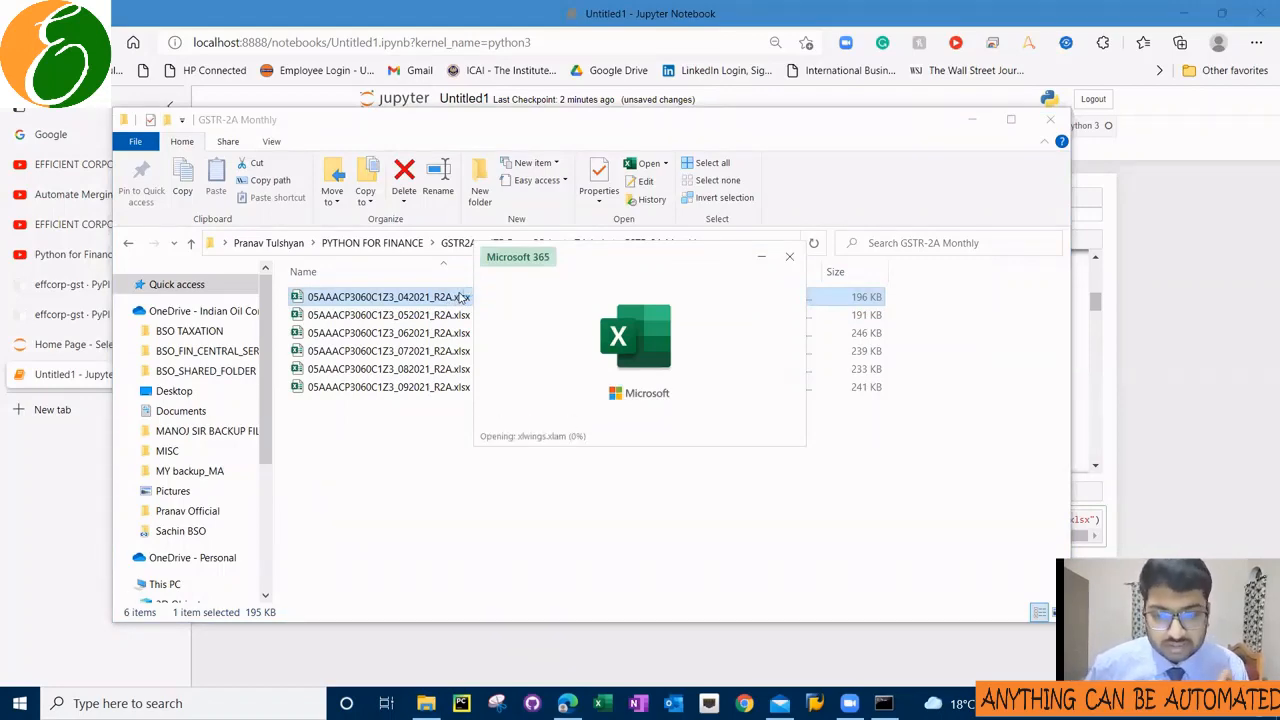
pyautogui.doubleClick(388, 296)
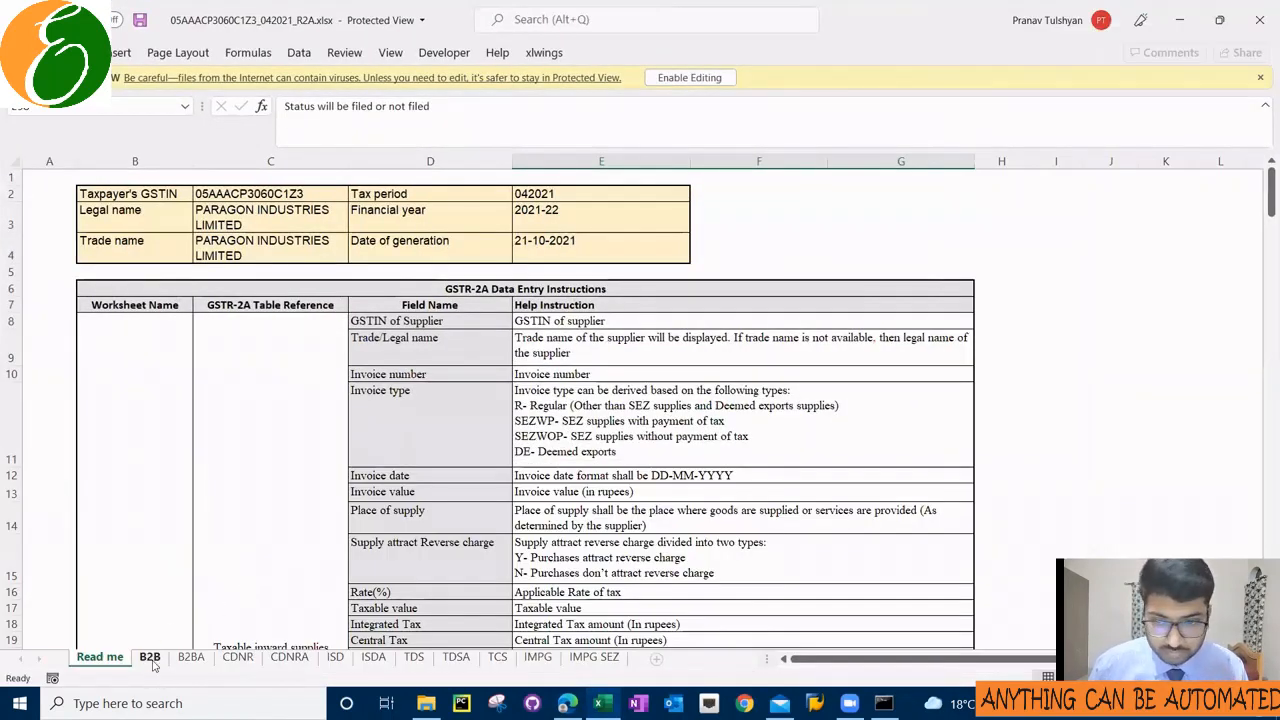
pyautogui.click(288, 656)
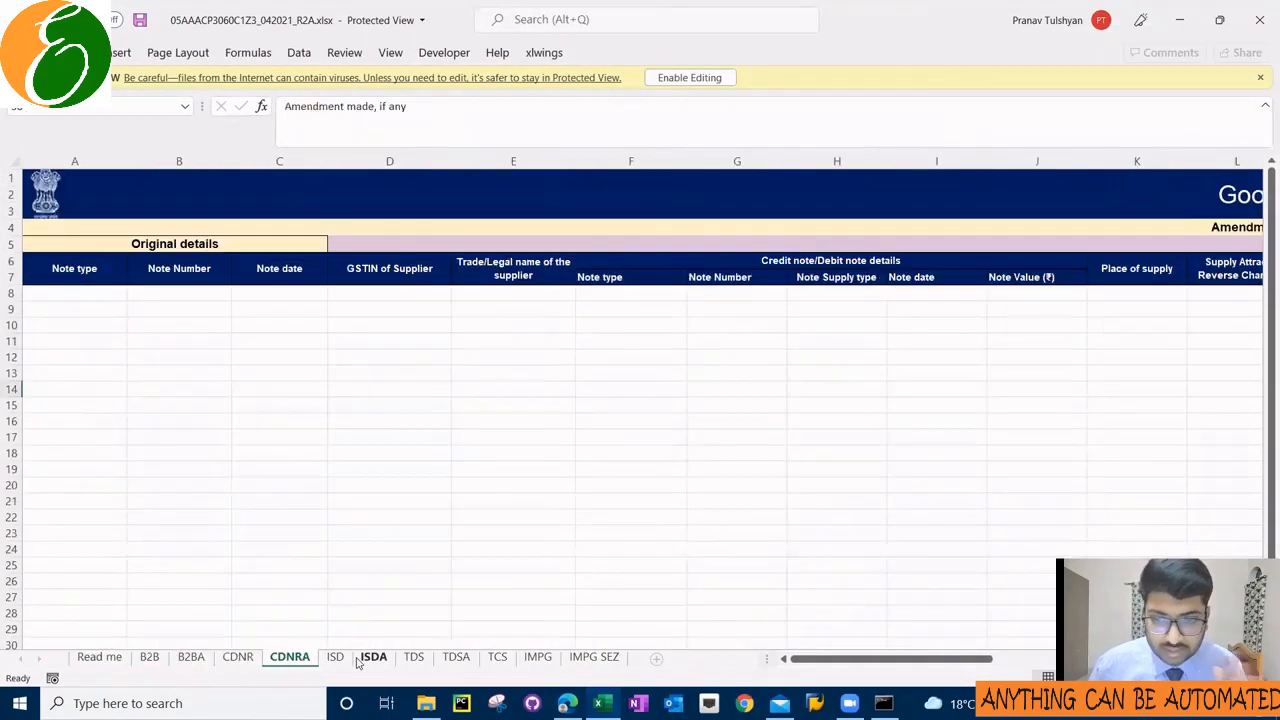
pyautogui.click(412, 656)
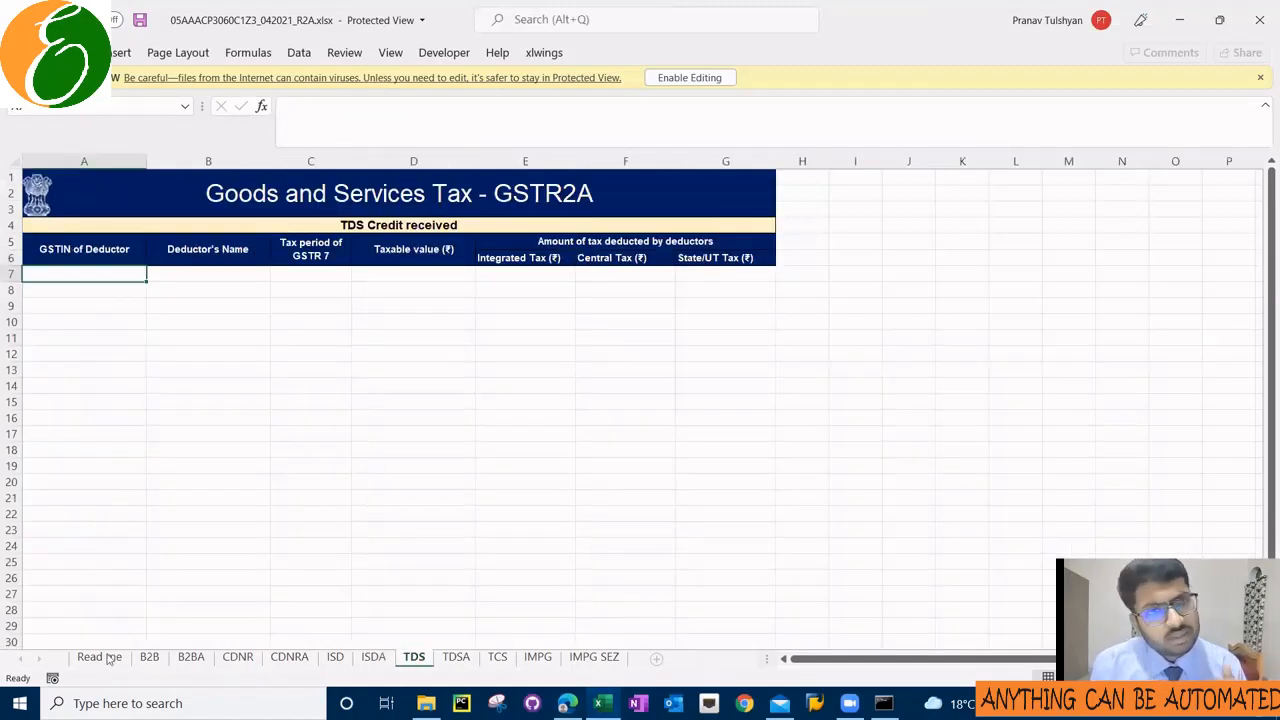
pyautogui.click(288, 656)
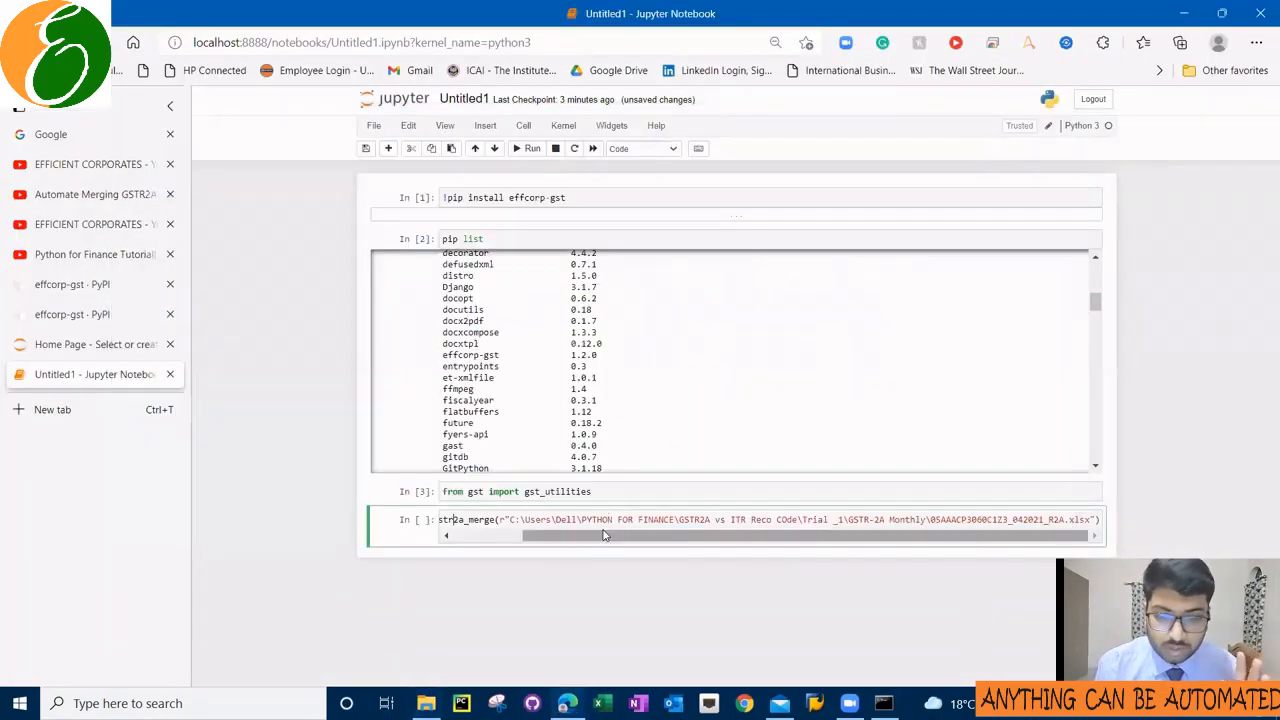
# - Run gst_utilities.gstr2a_merge on the GSTR-2A Monthly folder to build the combined workbook
pyautogui.write('gst_utilities.gstr2a_merge')
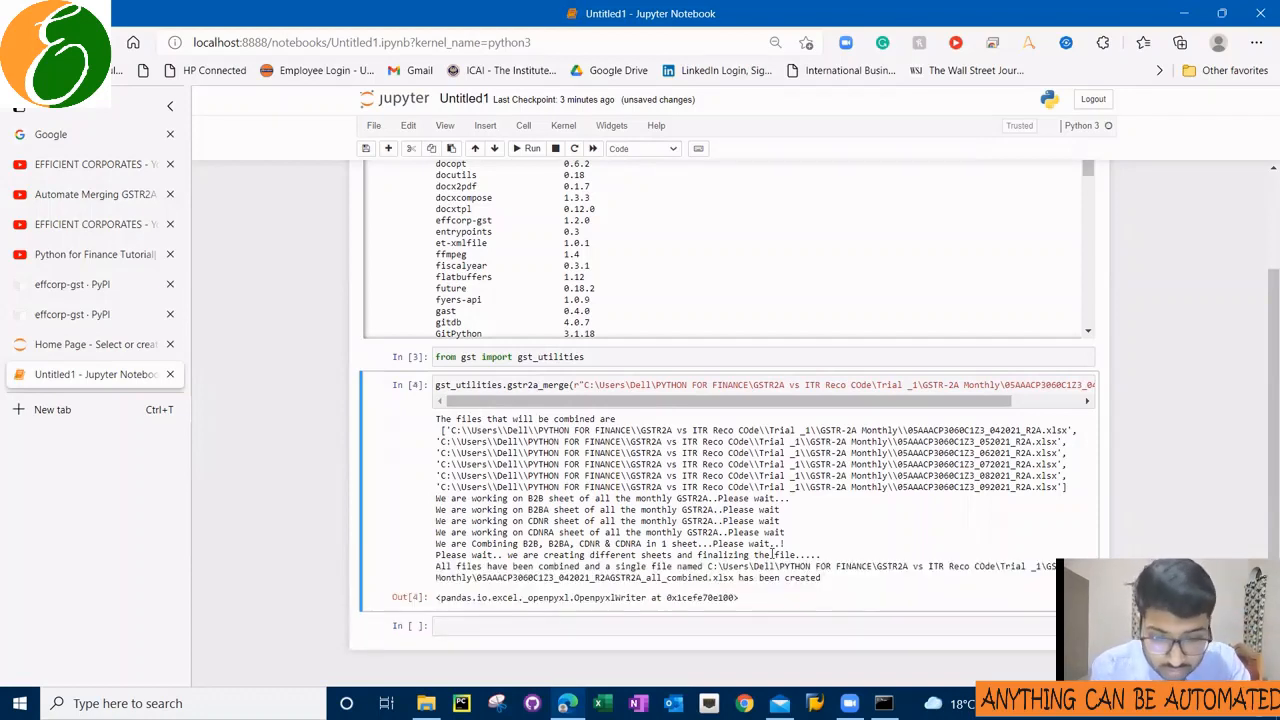
pyautogui.scroll(-3)
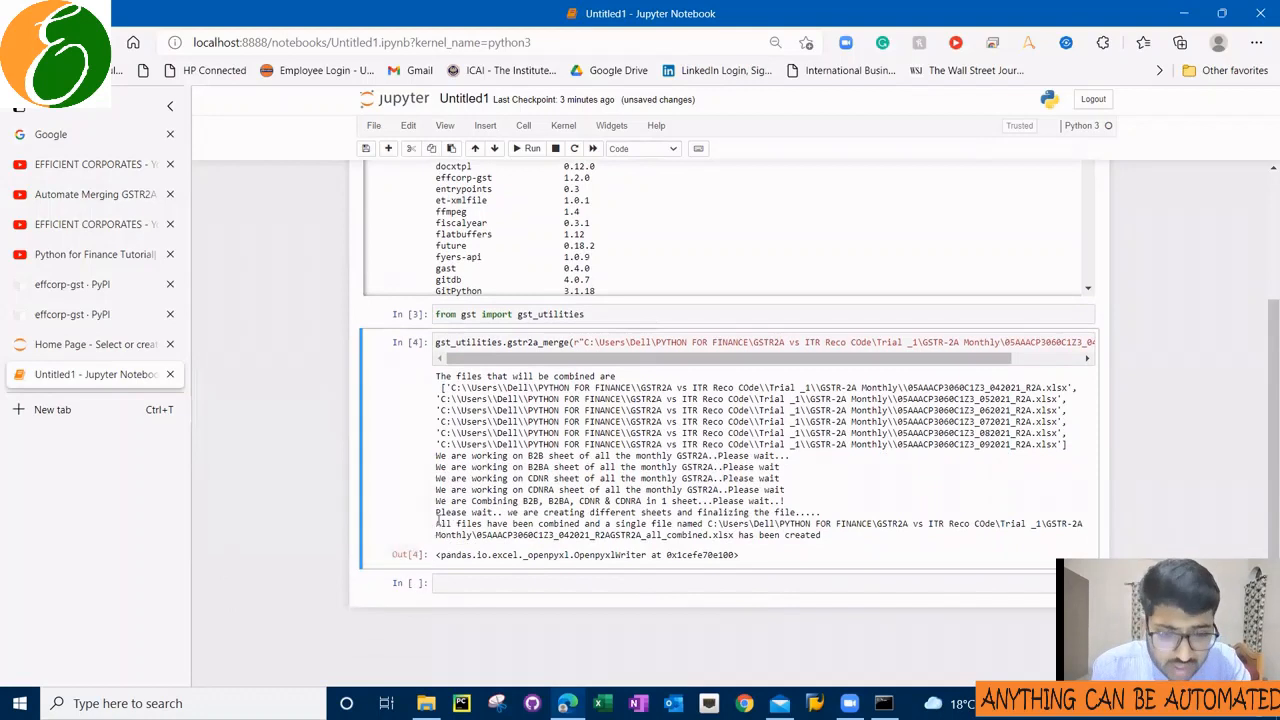
pyautogui.moveTo(436, 524); pyautogui.dragTo(700, 524)
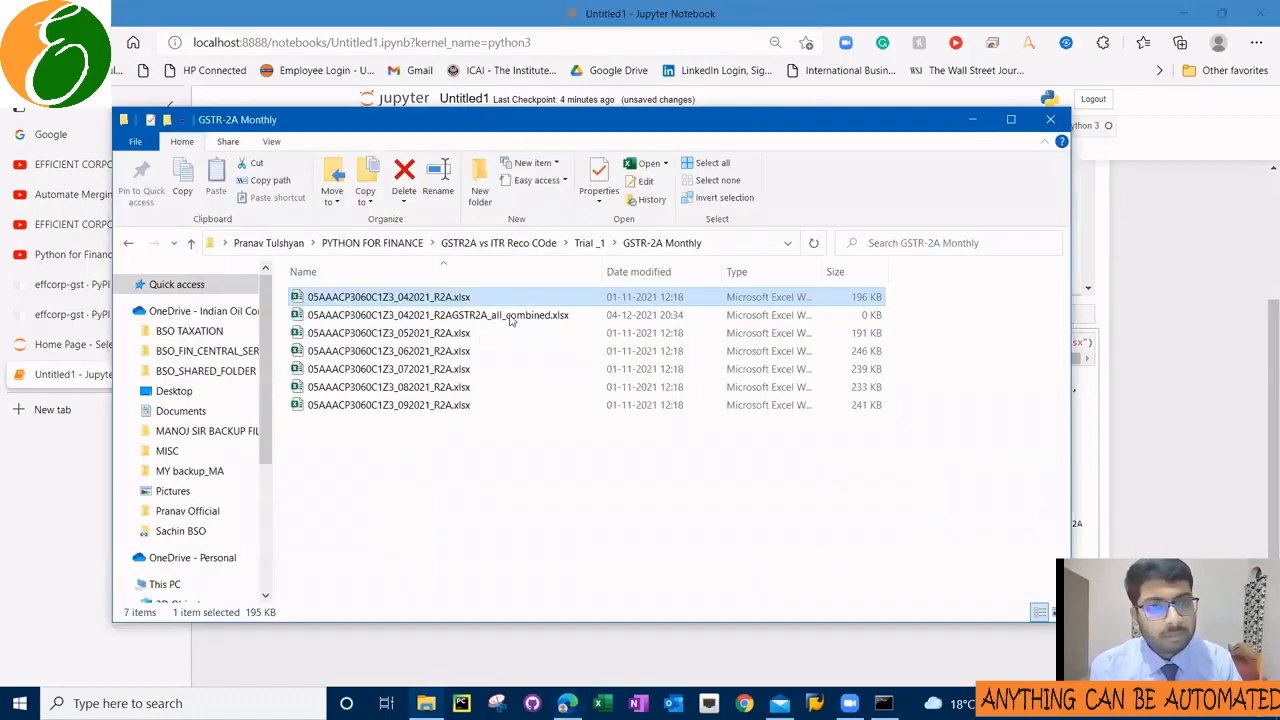
# - Open the _GSTR2A_all_combined.xlsx workbook from the monthly folder in Excel
pyautogui.click(436, 316)
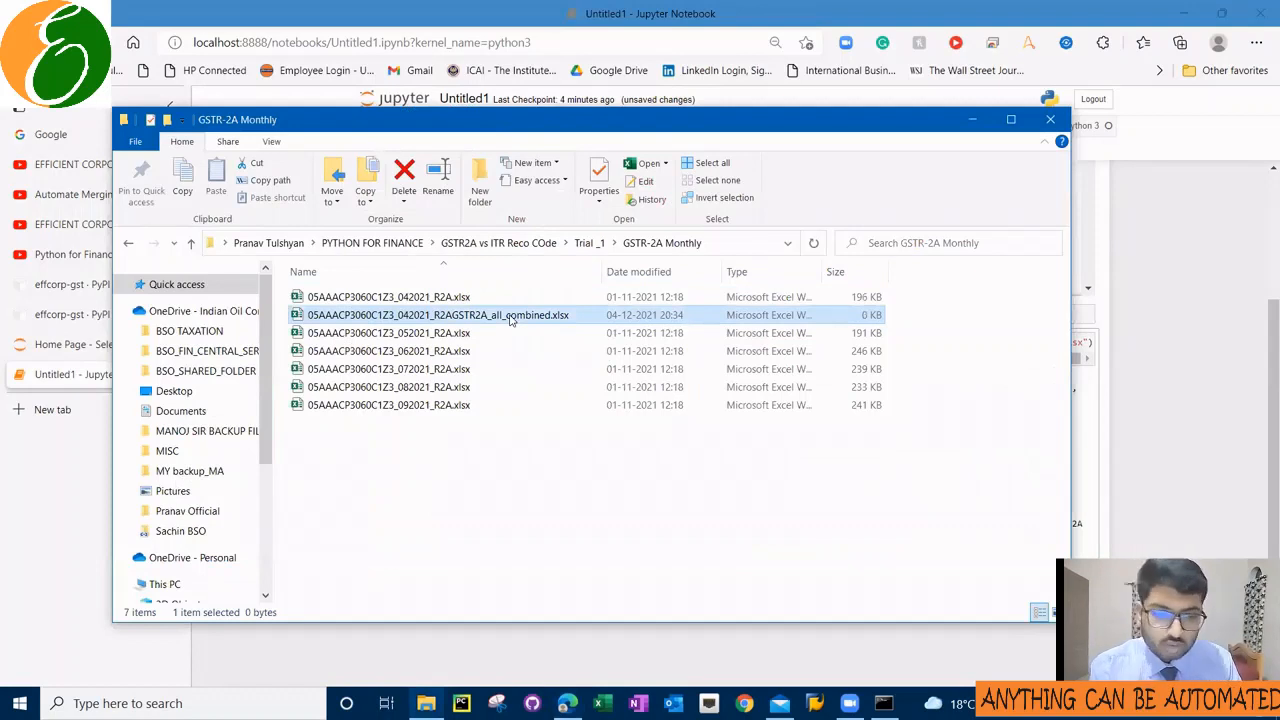
pyautogui.moveTo(892, 324)
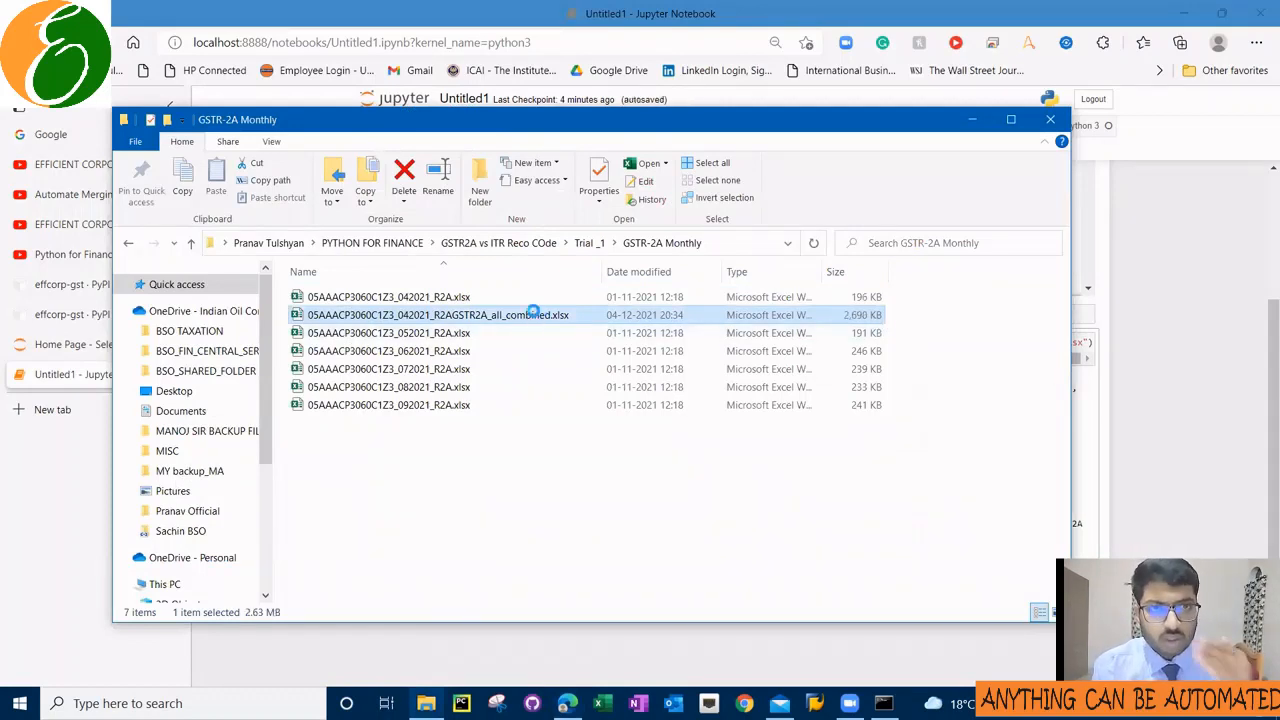
pyautogui.doubleClick(436, 314)
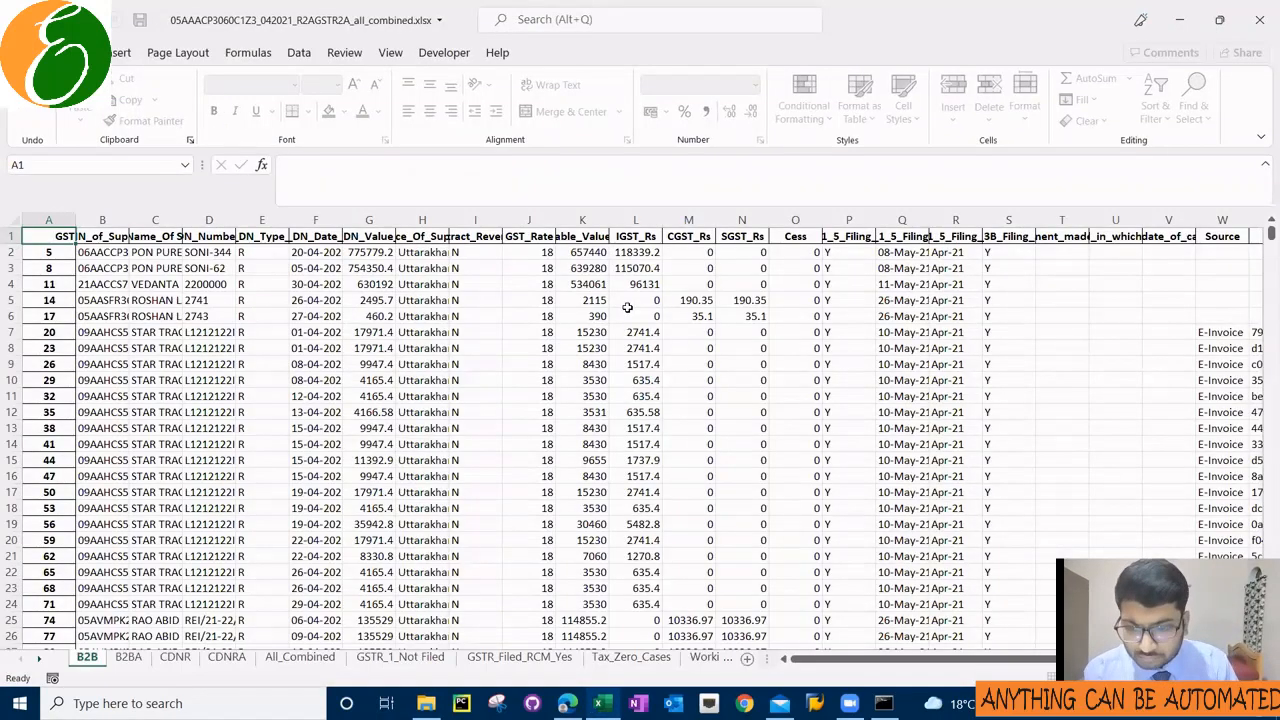
# - Review the B2BA and B2B sheets, returning to the top of the B2B data
pyautogui.click(128, 656)
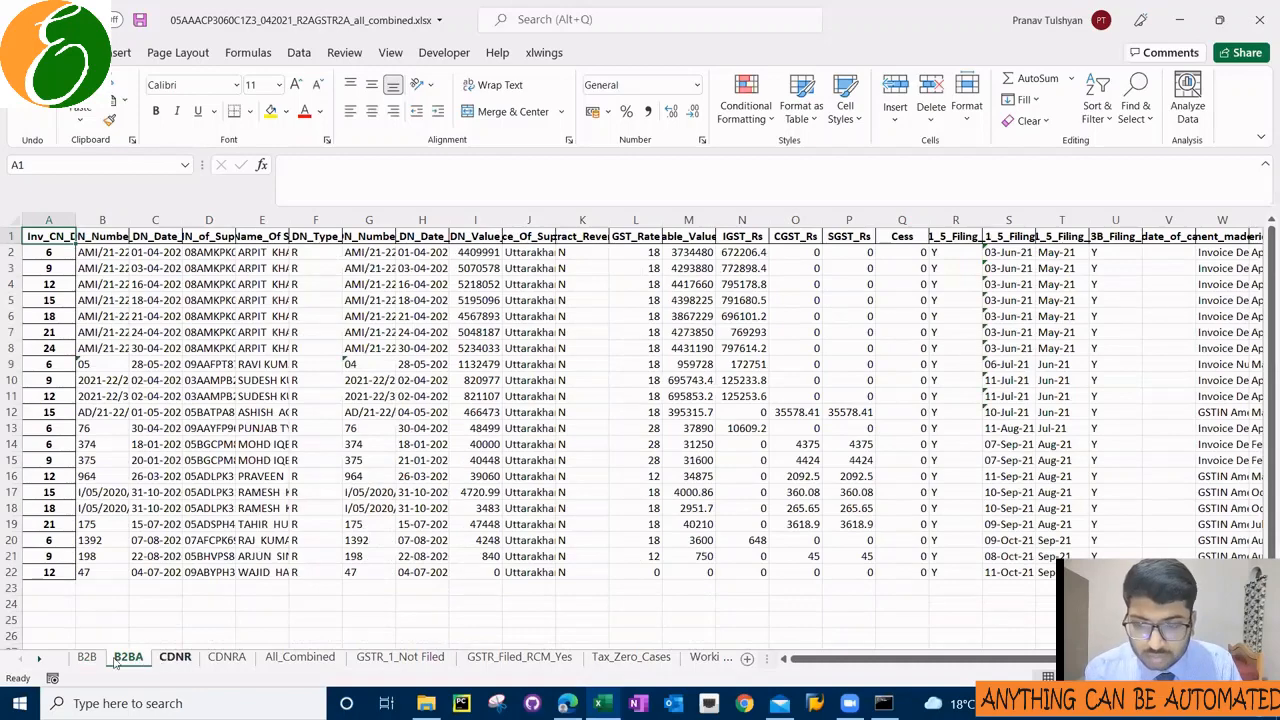
pyautogui.click(88, 656)
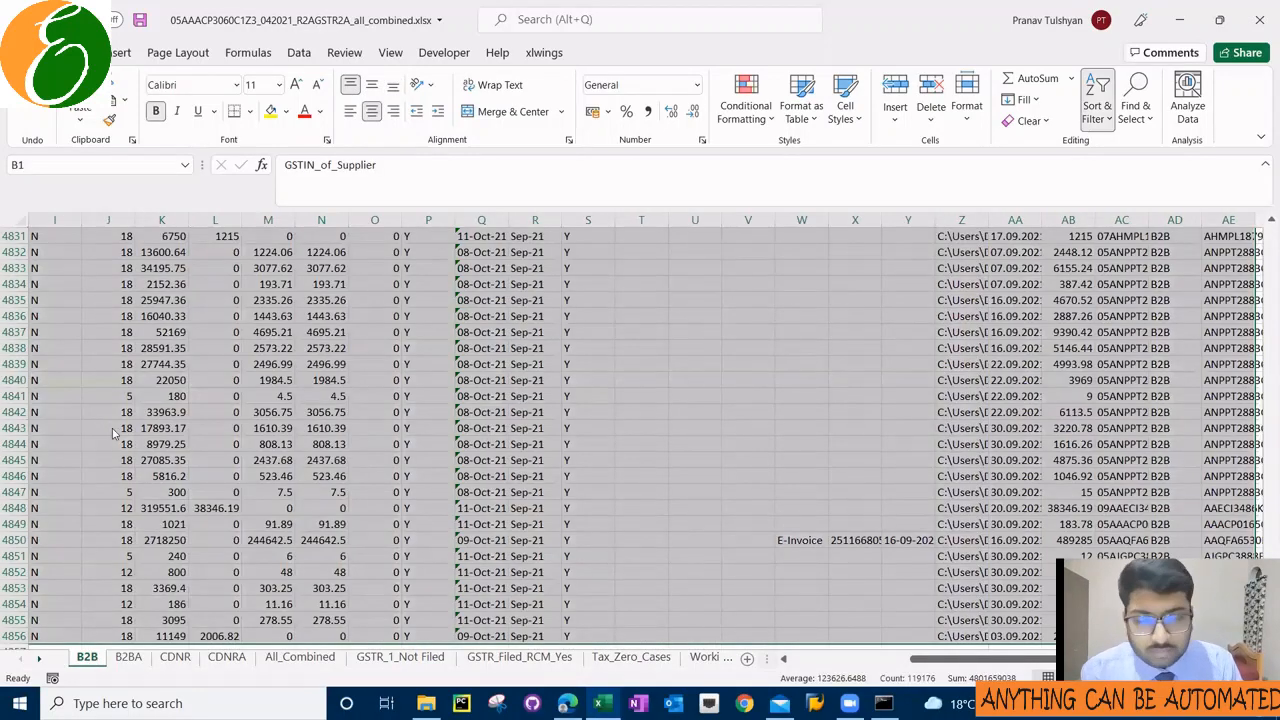
pyautogui.press('ctrl+Home')
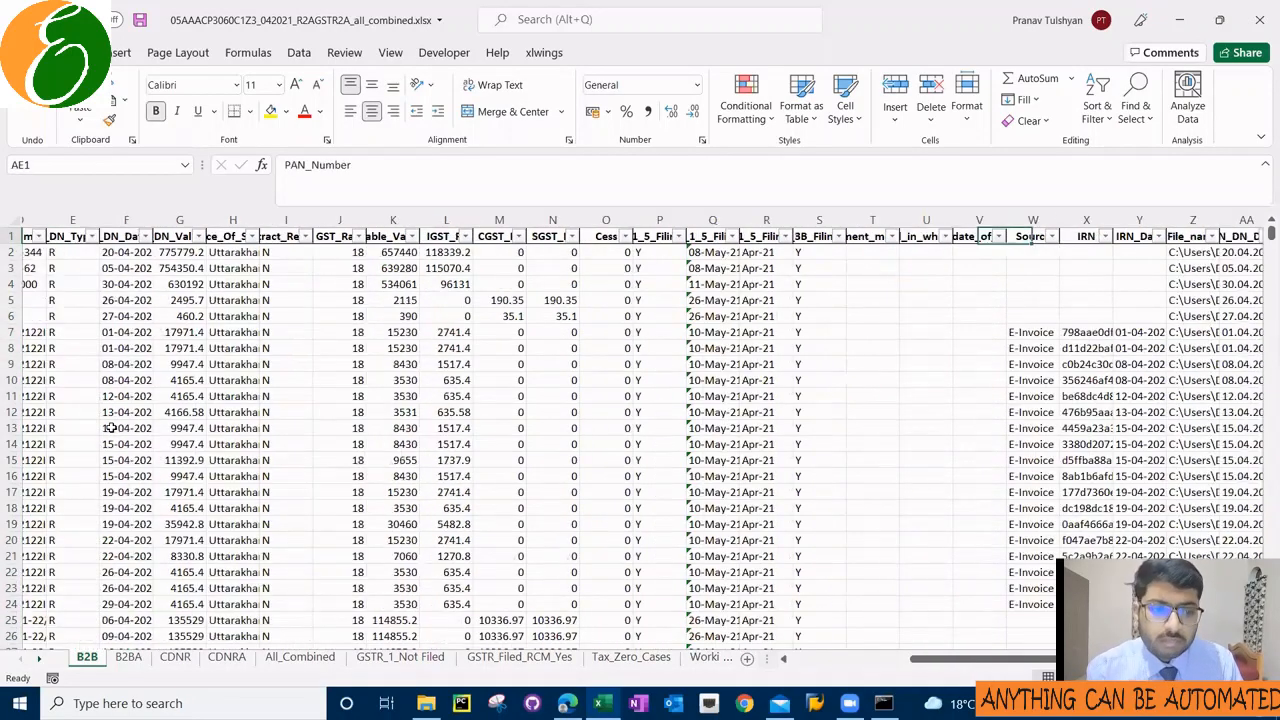
pyautogui.click(964, 236)
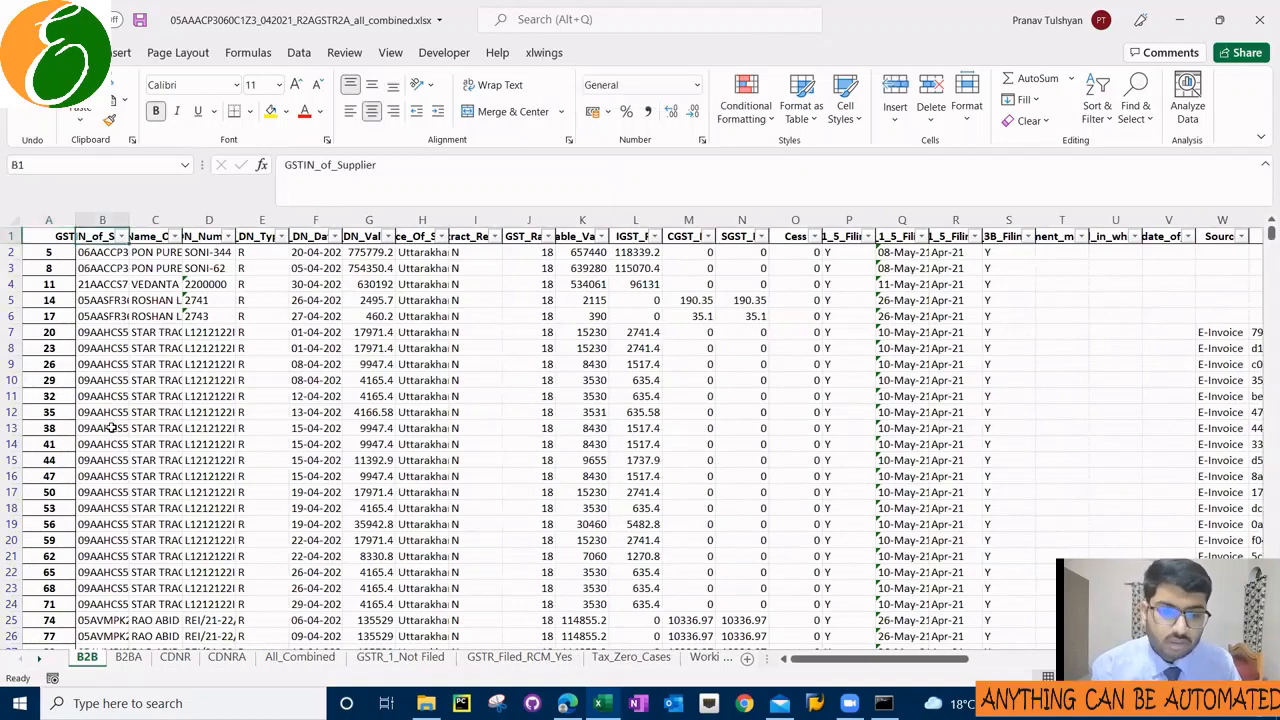
# - Review the CDNR, All_Combined, GSTR_1_Not Filed, Tax_Zero_Cases and GSTR_Filed_RCM_Yes sheets
pyautogui.click(174, 656)
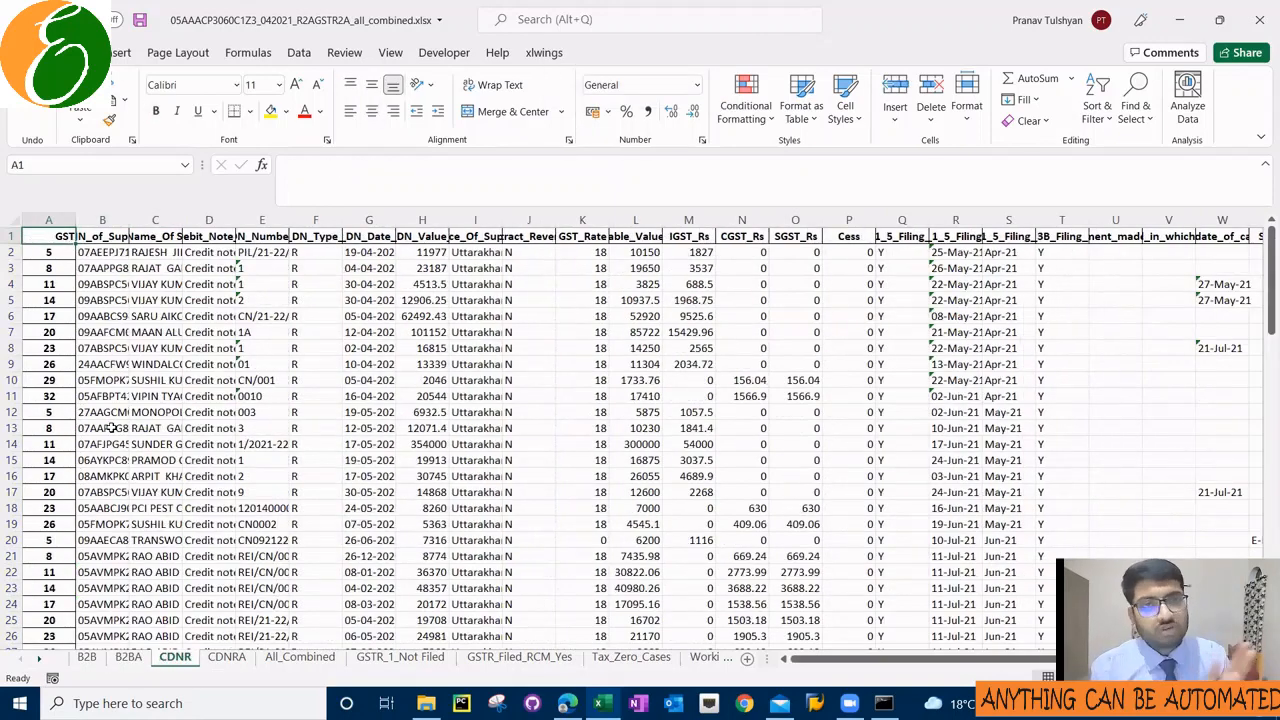
pyautogui.click(300, 656)
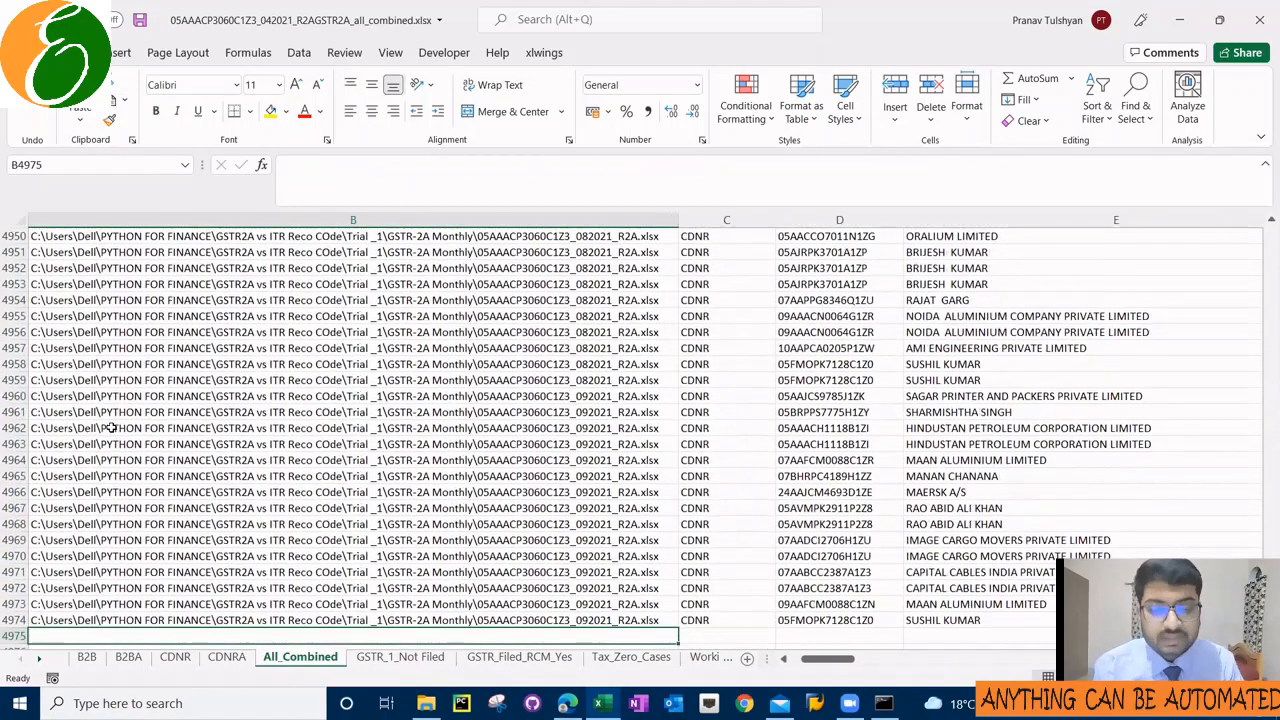
pyautogui.click(400, 656)
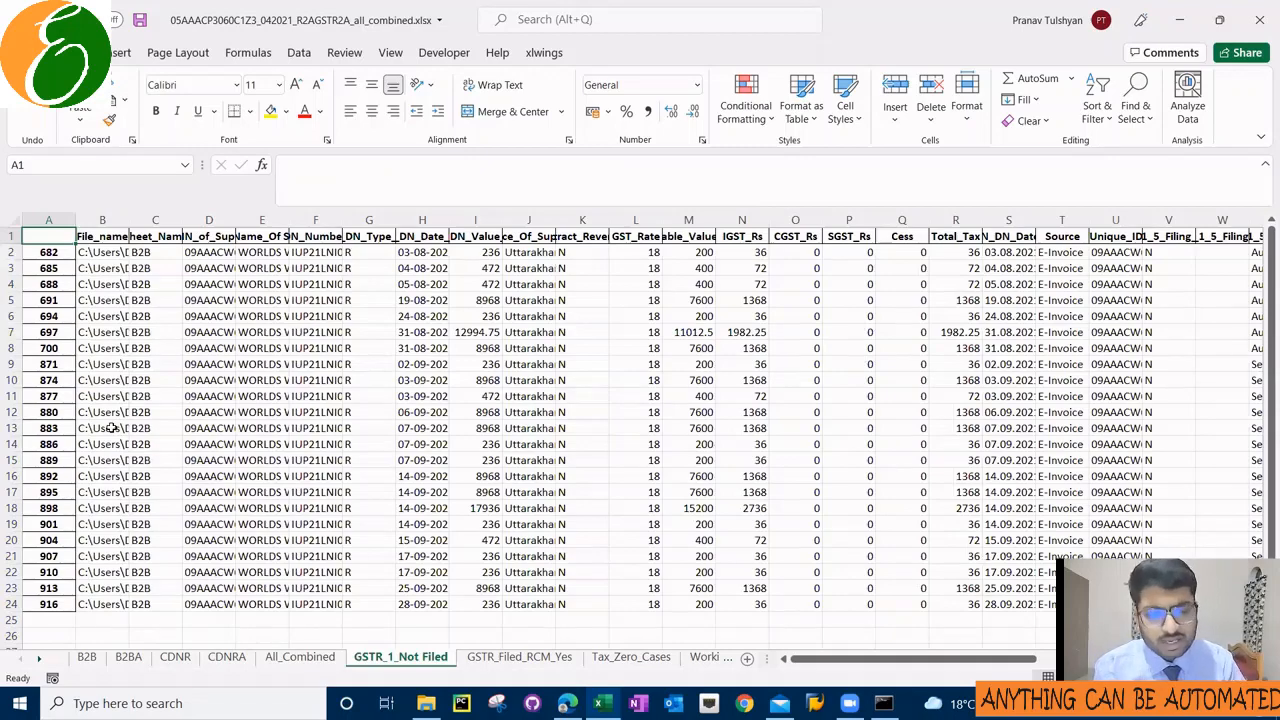
pyautogui.click(632, 656)
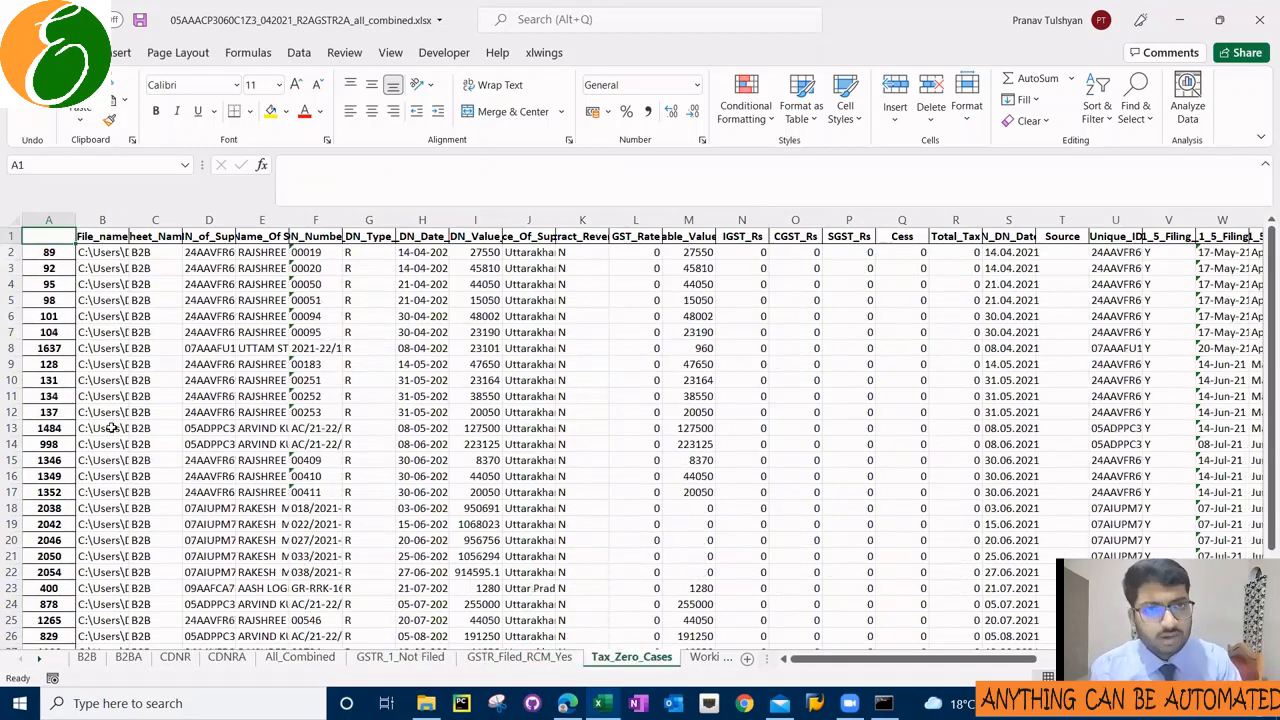
pyautogui.click(436, 656)
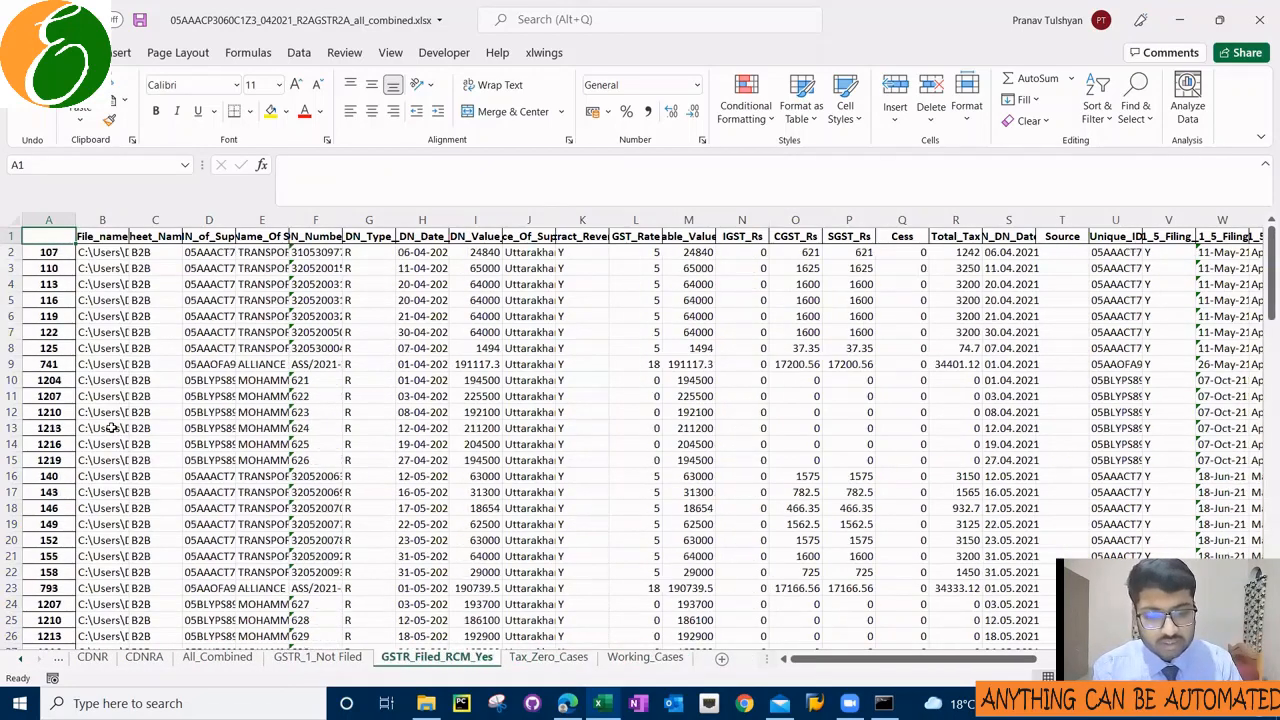
pyautogui.click(318, 656)
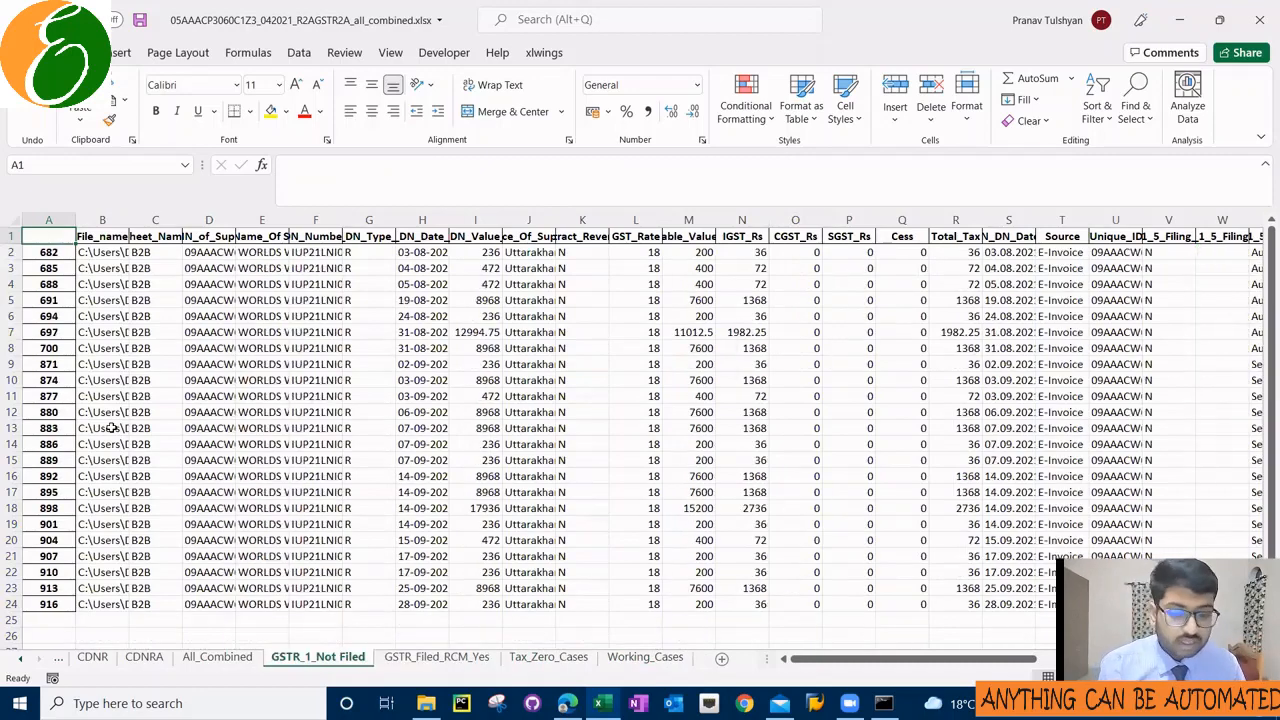
pyautogui.click(216, 656)
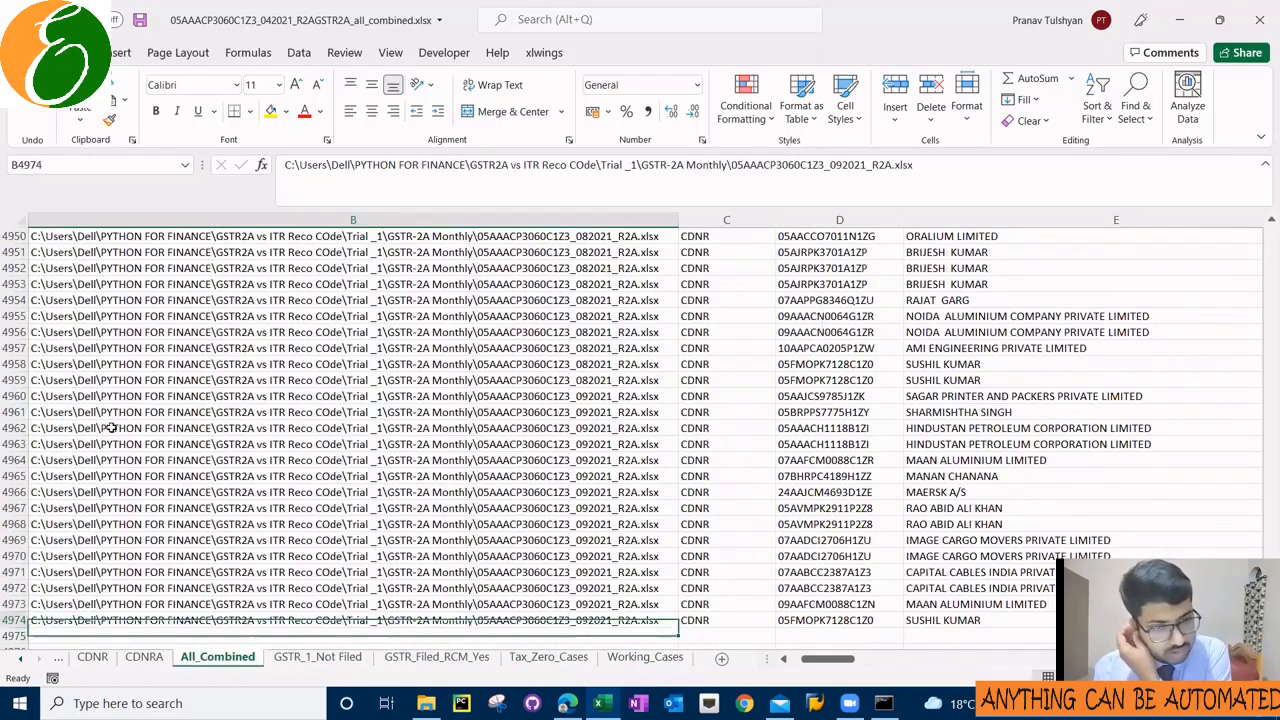